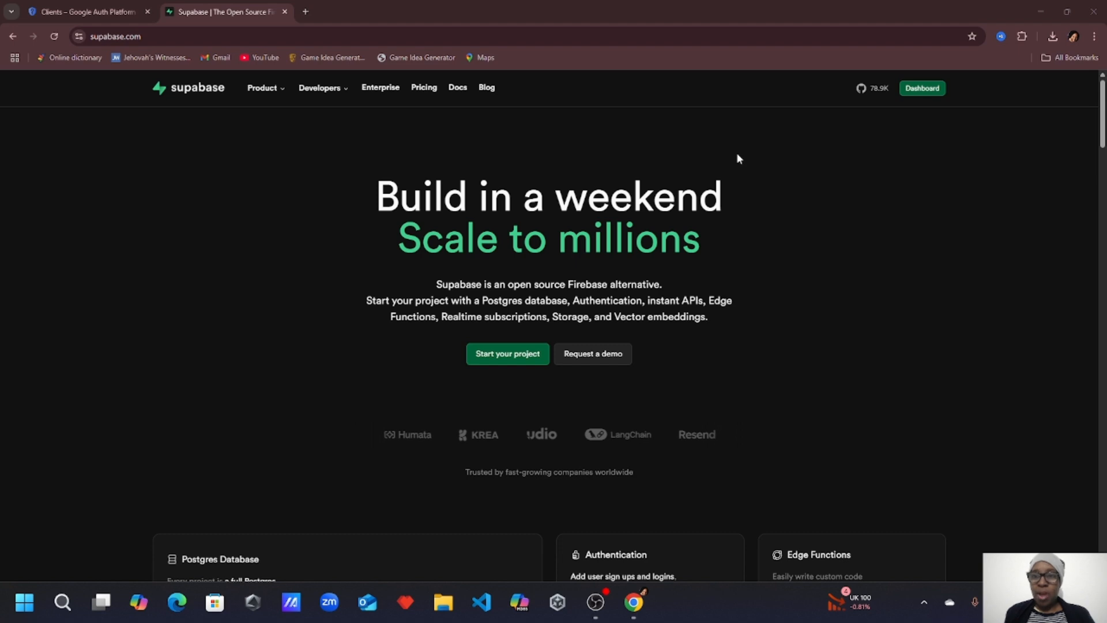
- Go to the Supabase dashboard listing the organization's projects
click(921, 88)
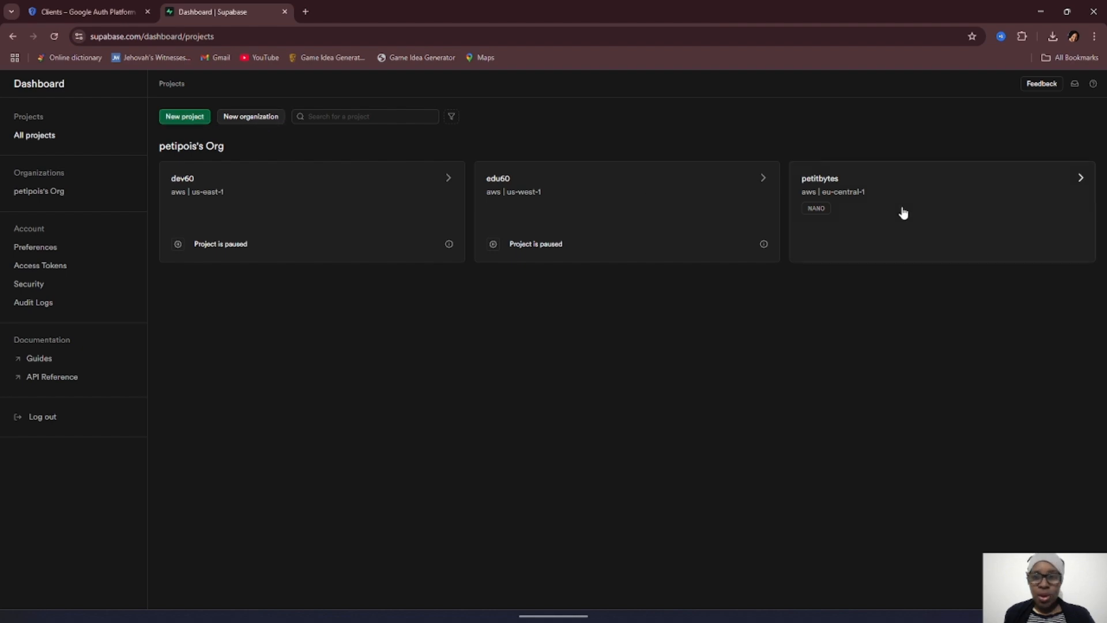
mouse_move(776, 221)
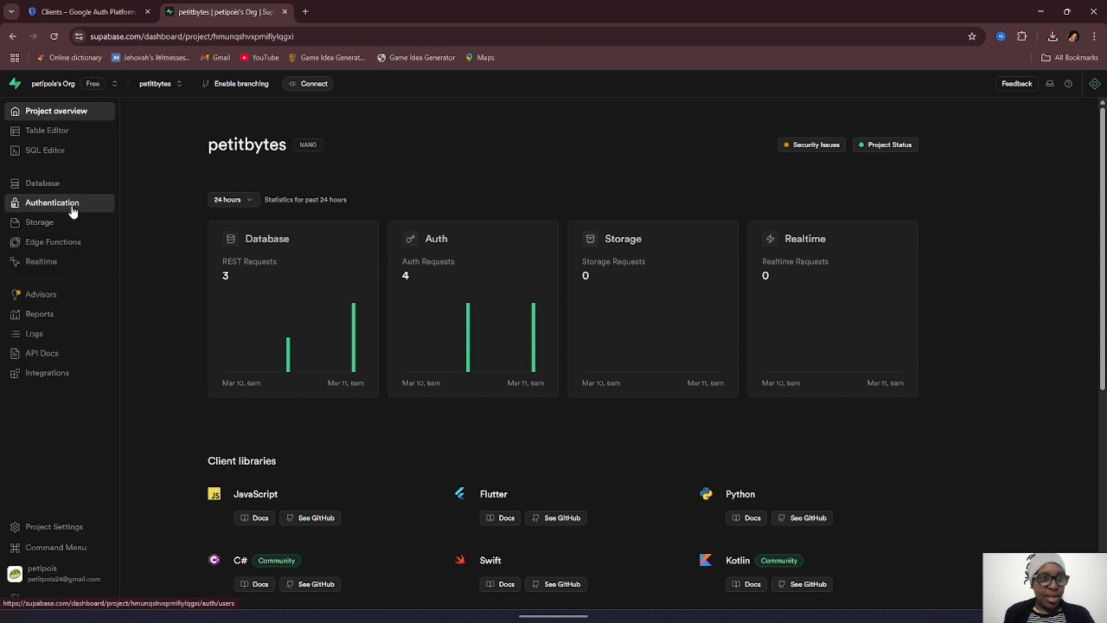
- Show Authentication > Sign In / Up and scroll to the Auth Providers list with Google
click(52, 203)
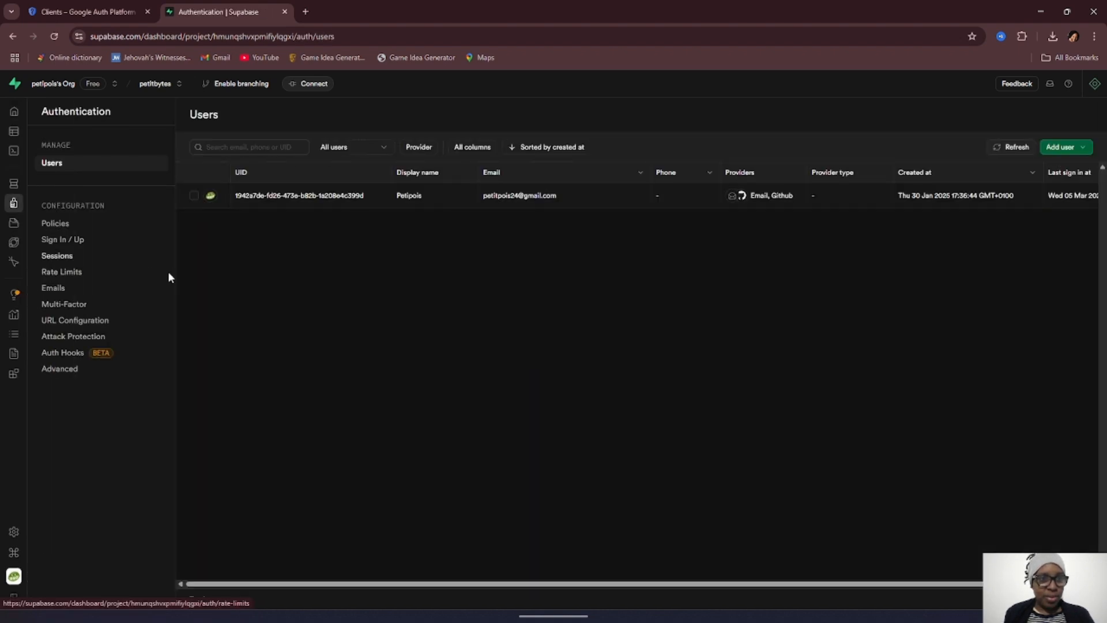
click(63, 240)
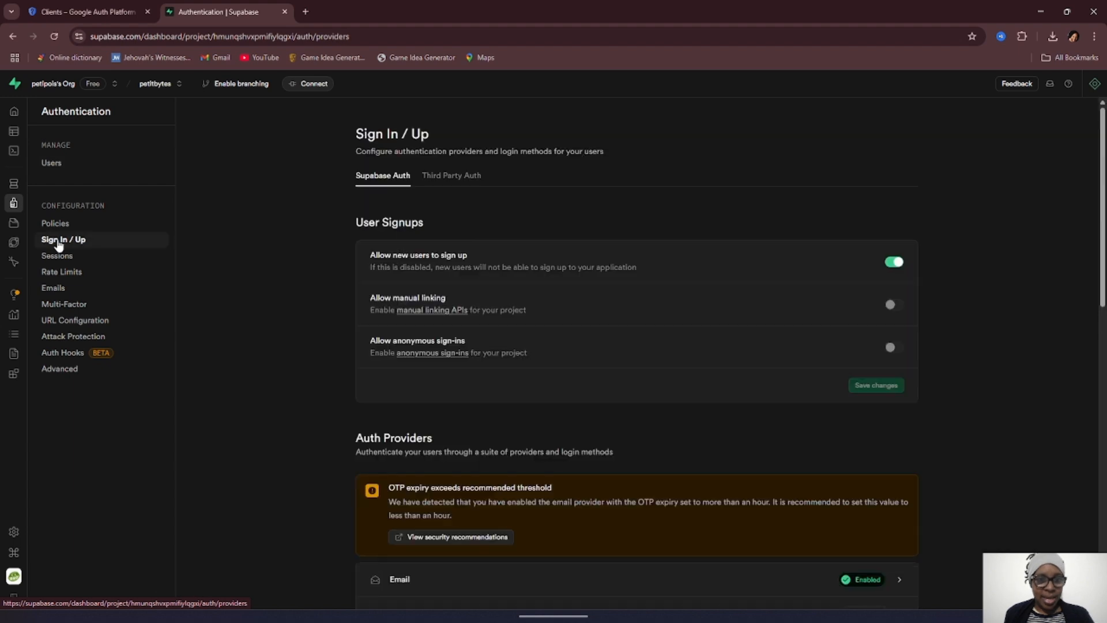
scroll(down, 3)
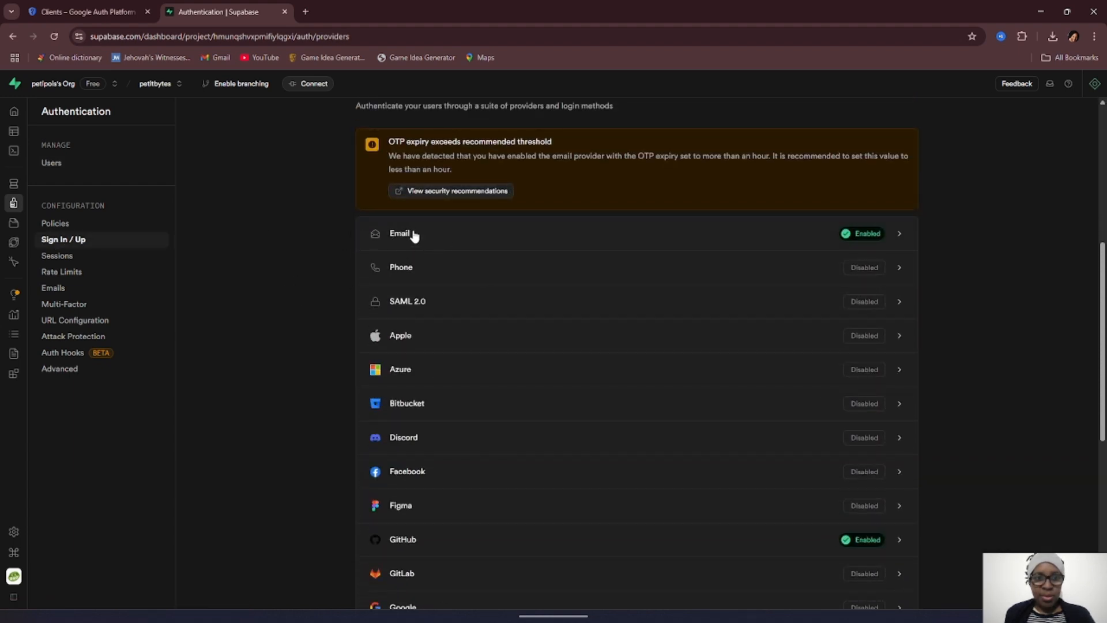
mouse_move(409, 272)
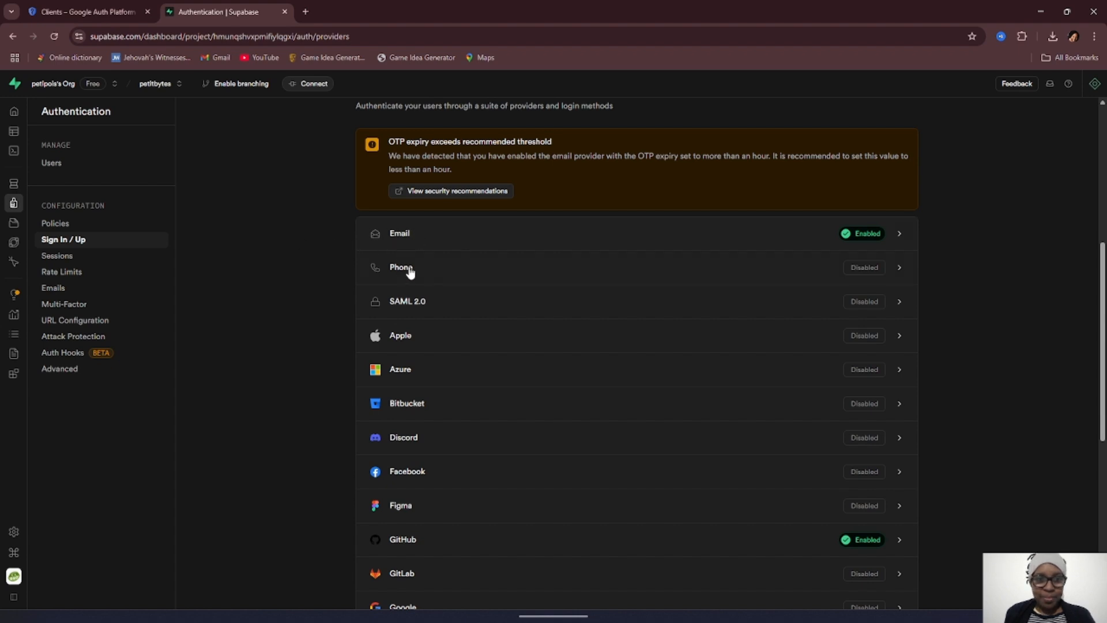
scroll(down, 3)
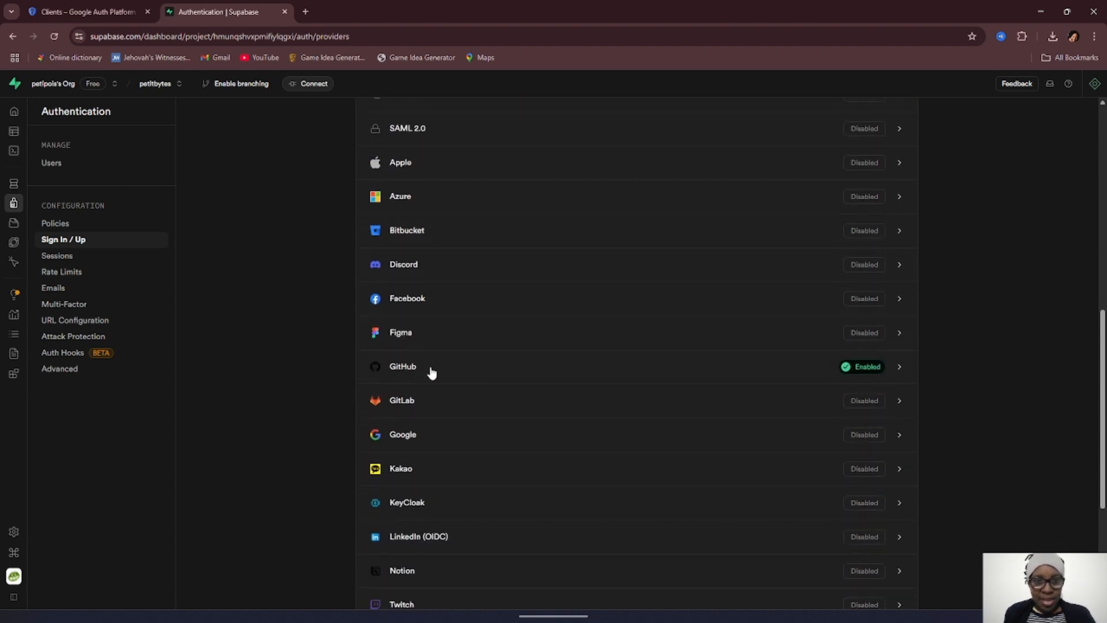
mouse_move(442, 369)
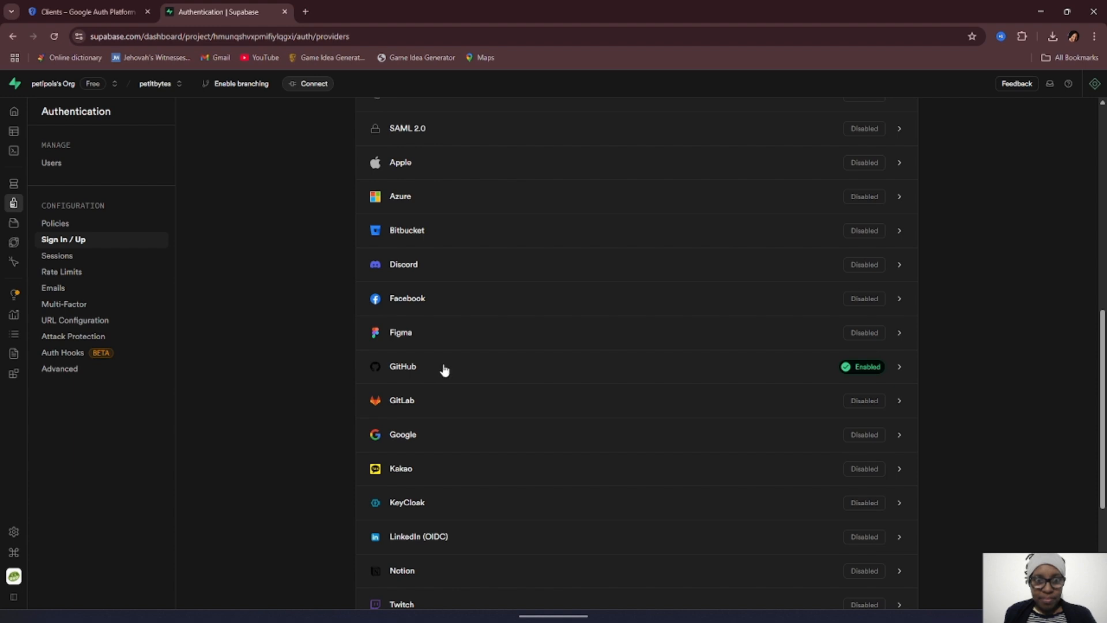
mouse_move(491, 380)
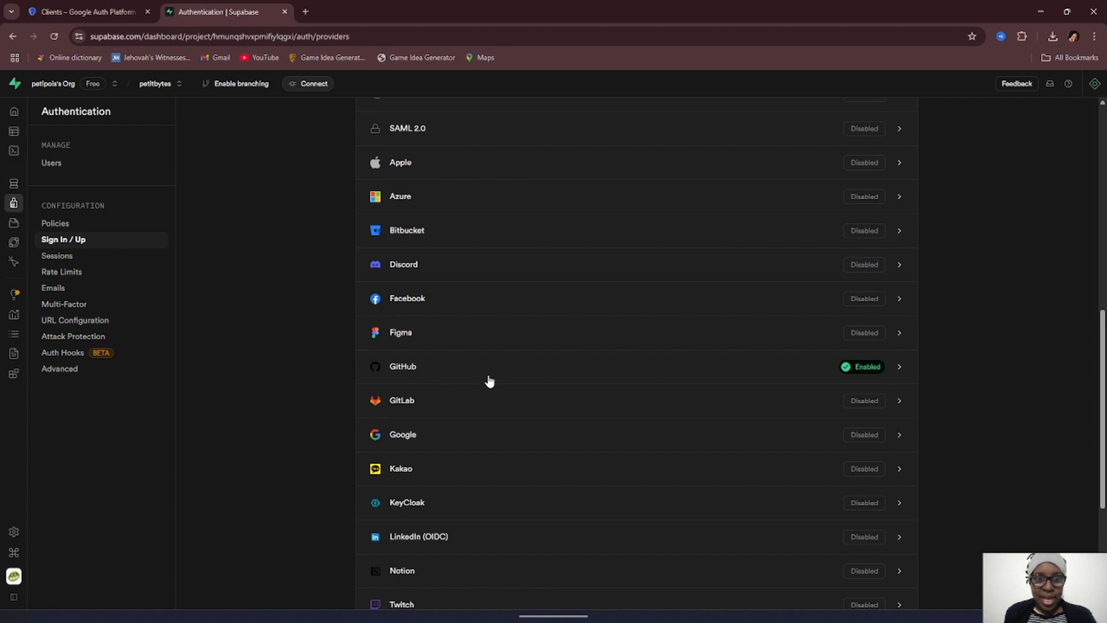
scroll(down, 3)
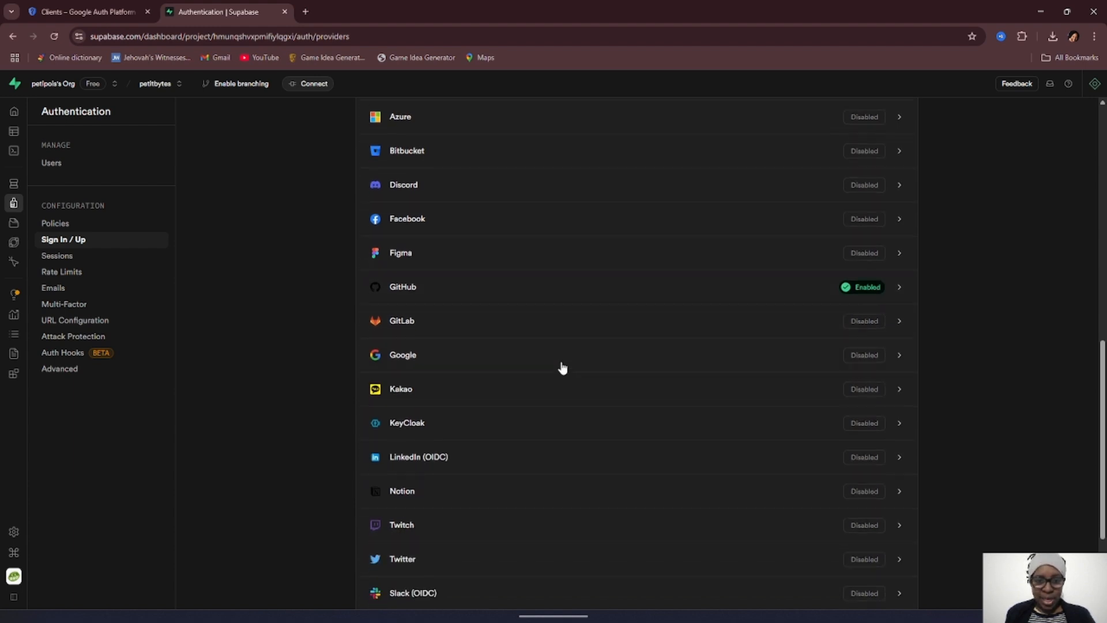
- Copy the Google provider's OAuth callback URL and switch to the Google Cloud tab
click(402, 354)
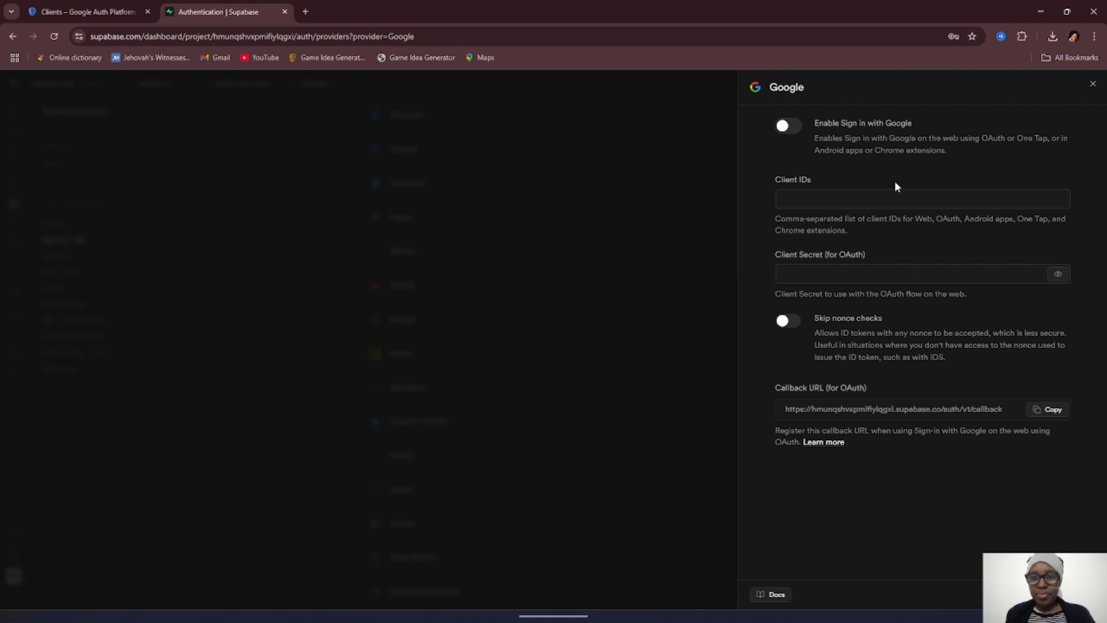
mouse_move(841, 189)
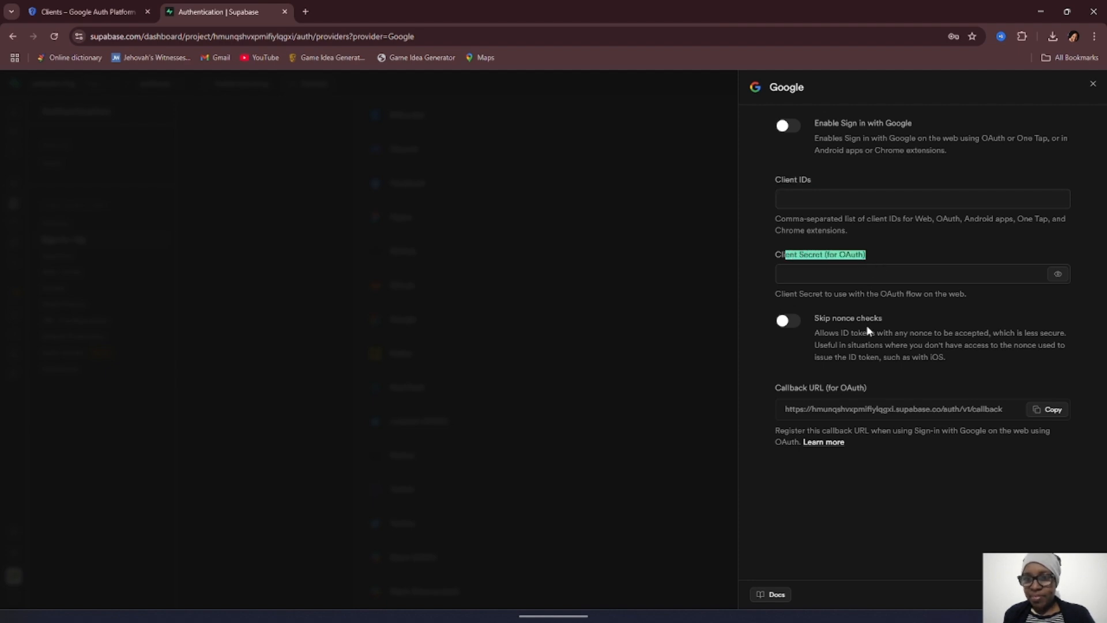
click(1049, 410)
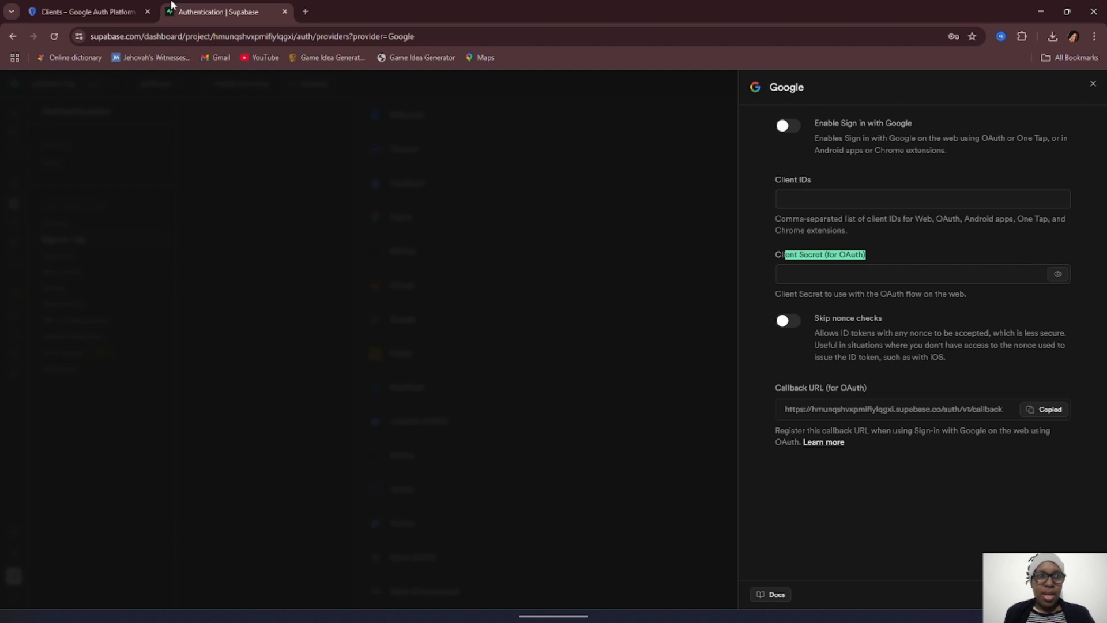
click(84, 12)
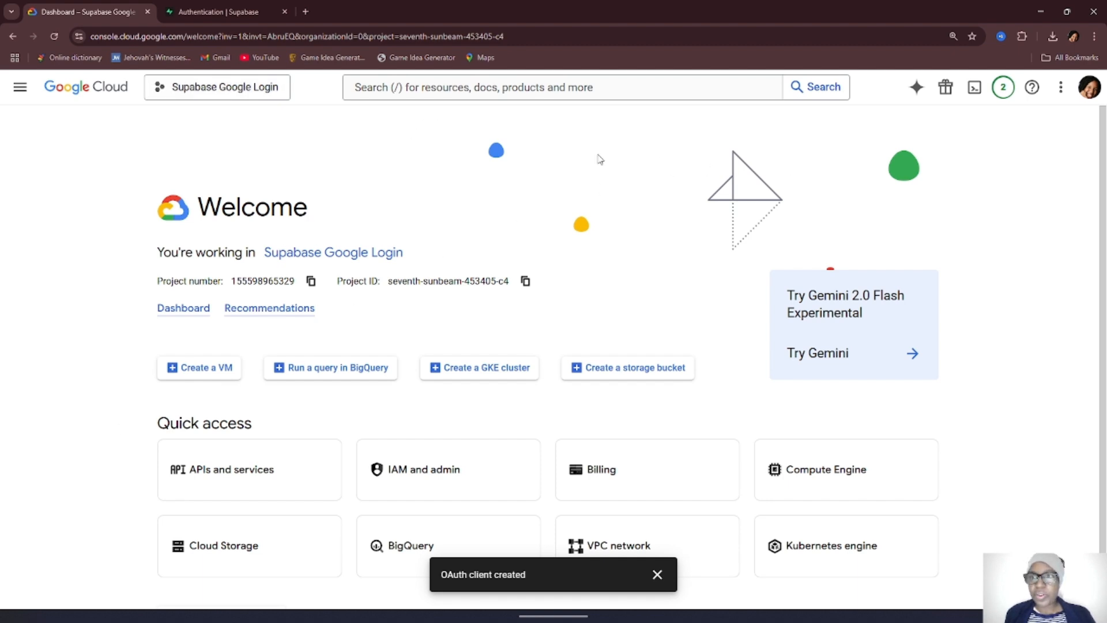
- Navigate APIs and services > Credentials > OAuth consent screen and start a new OAuth client
click(216, 87)
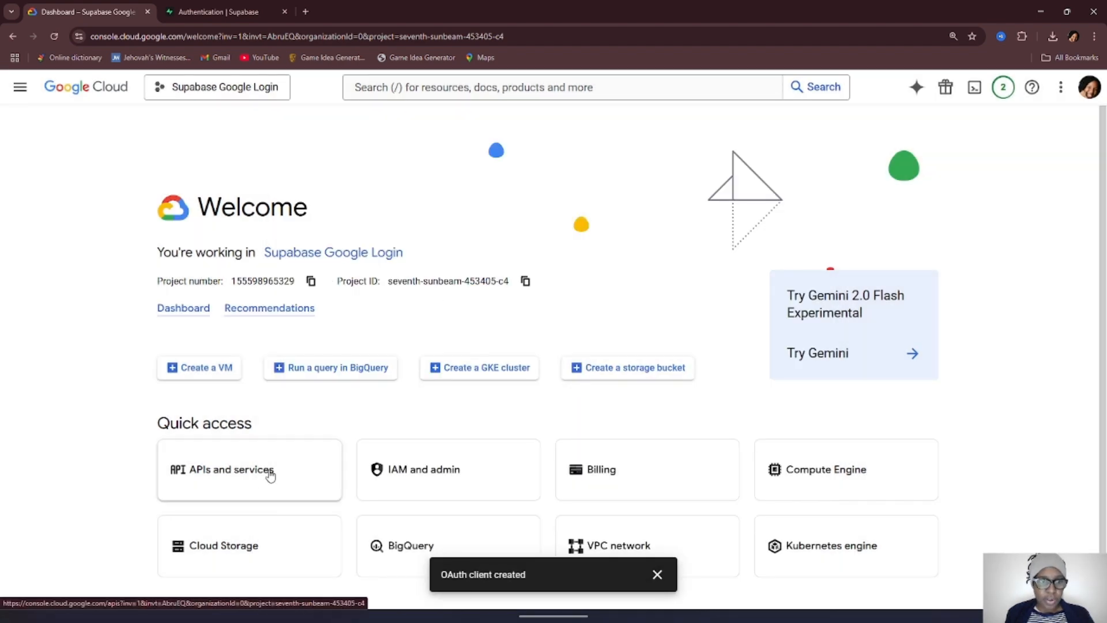
click(250, 469)
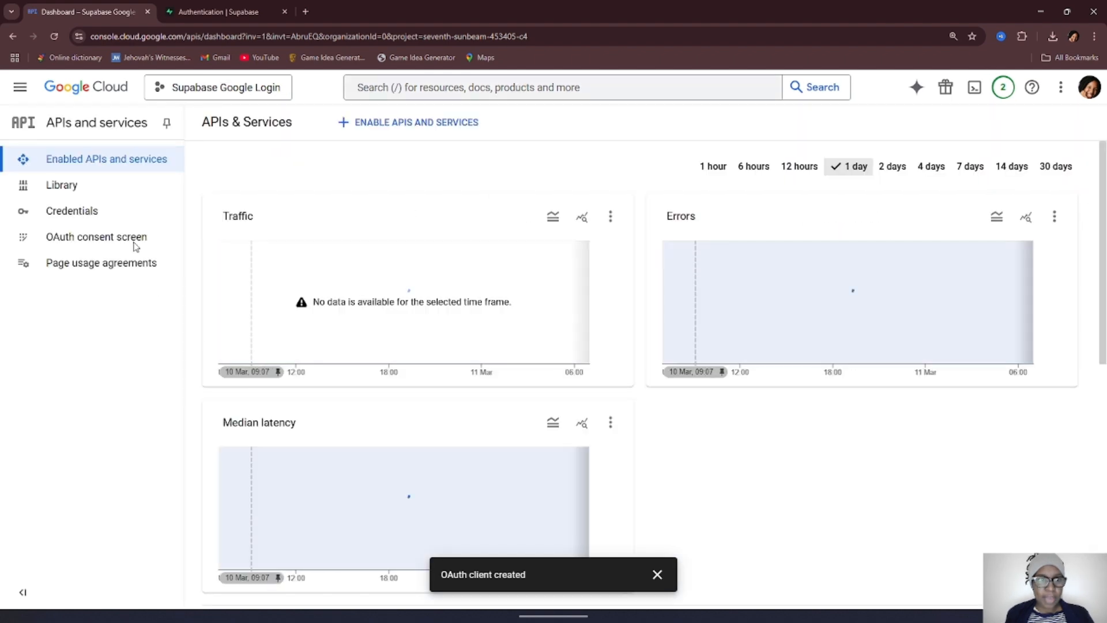
click(70, 210)
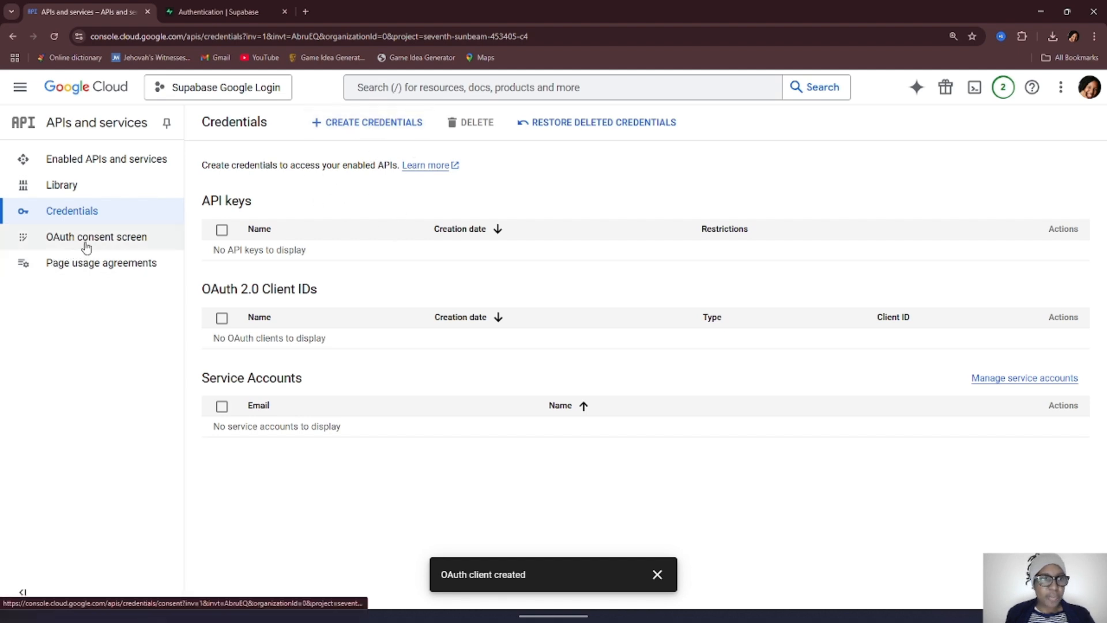
click(96, 237)
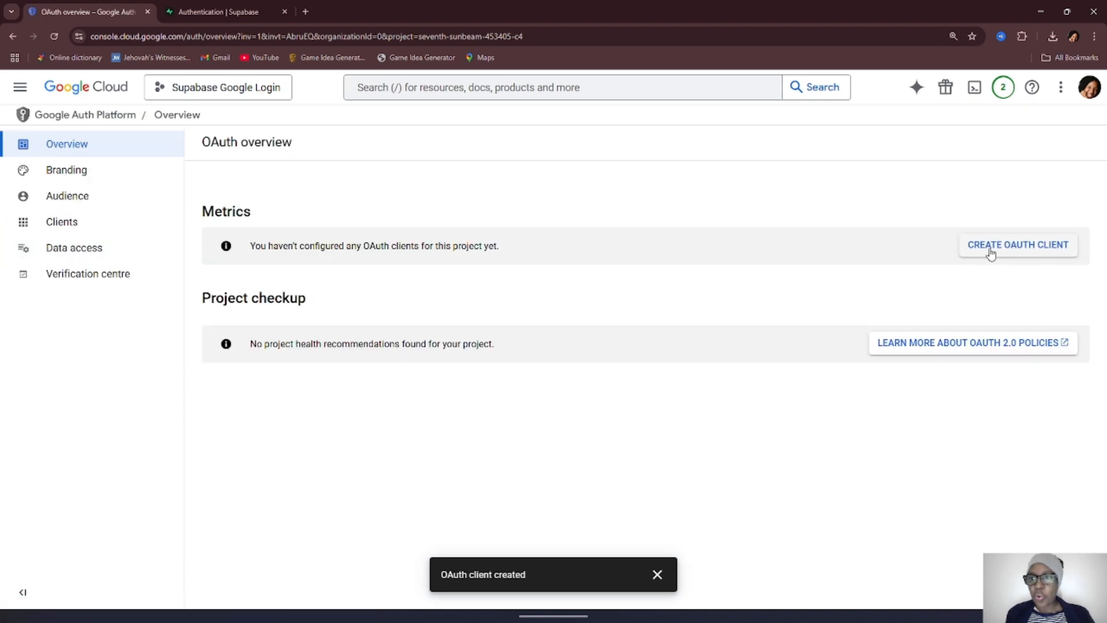
click(1017, 245)
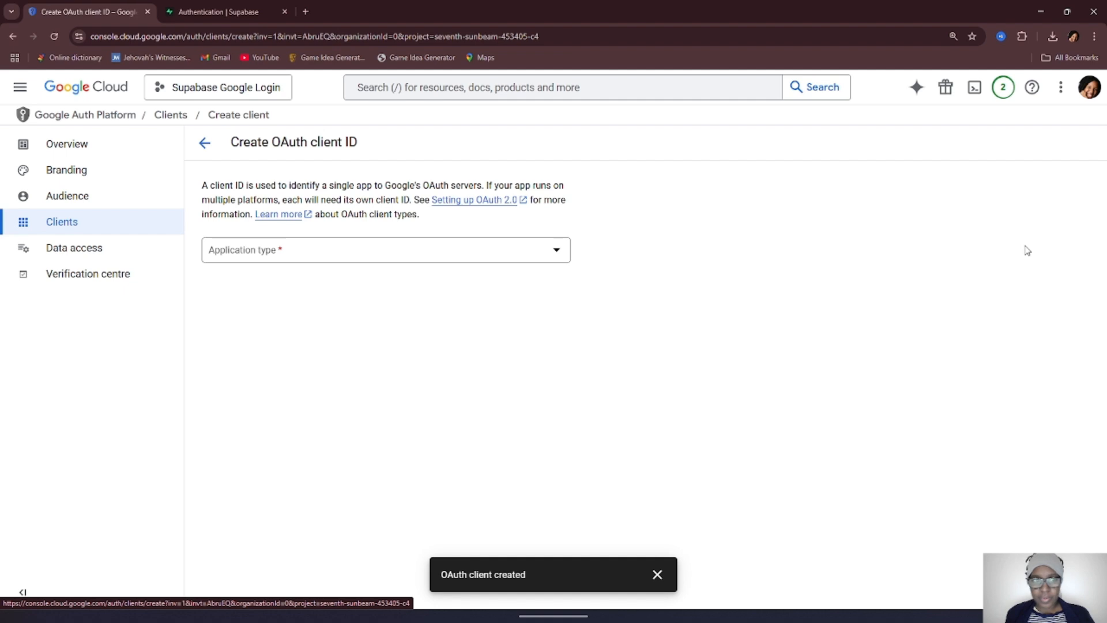
- Make the client a Web application named 'Supabase Google Login'
click(385, 249)
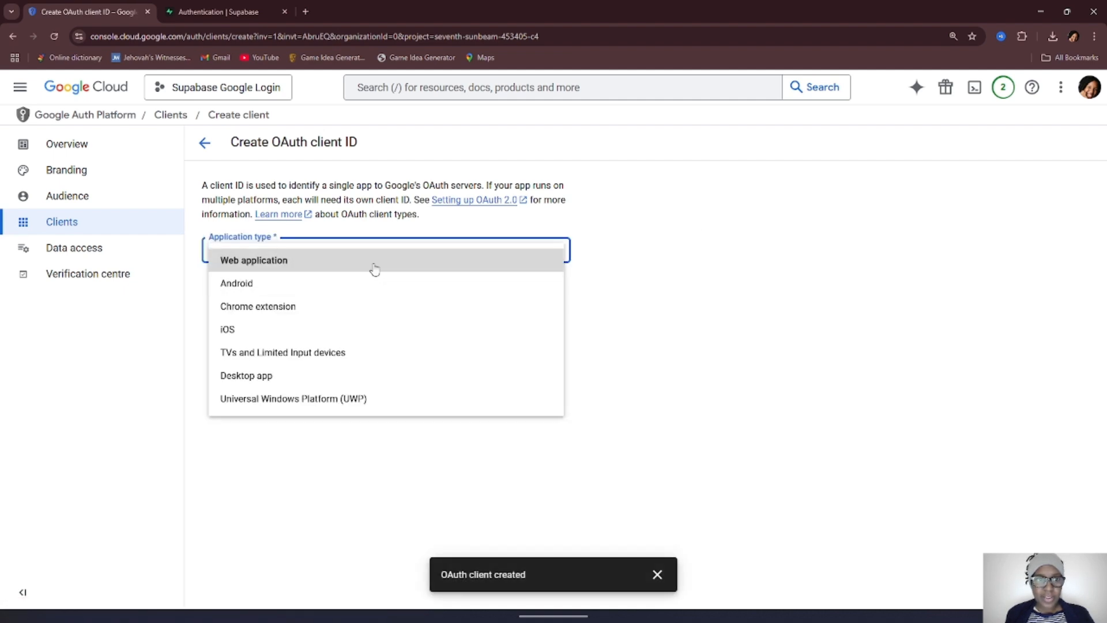
click(253, 260)
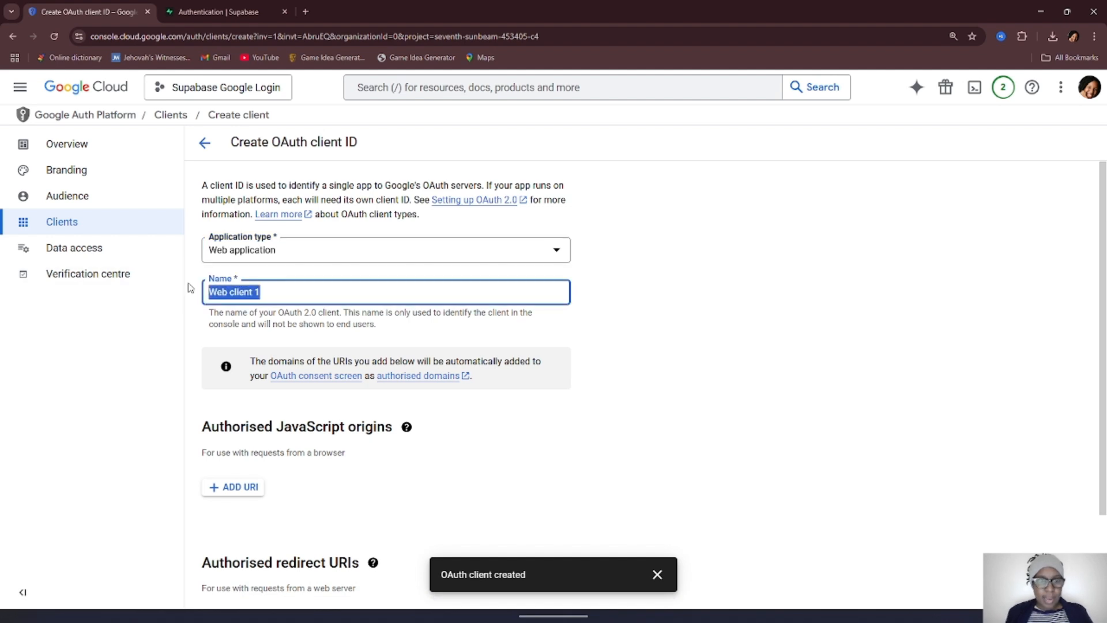
text(Supabase T)
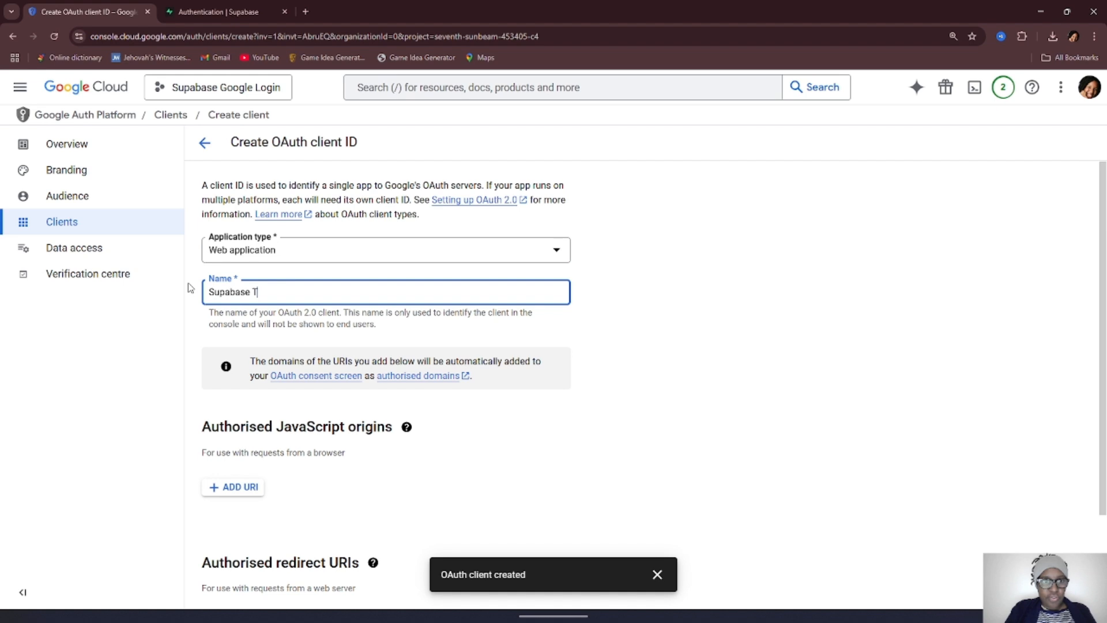
text(Google Login)
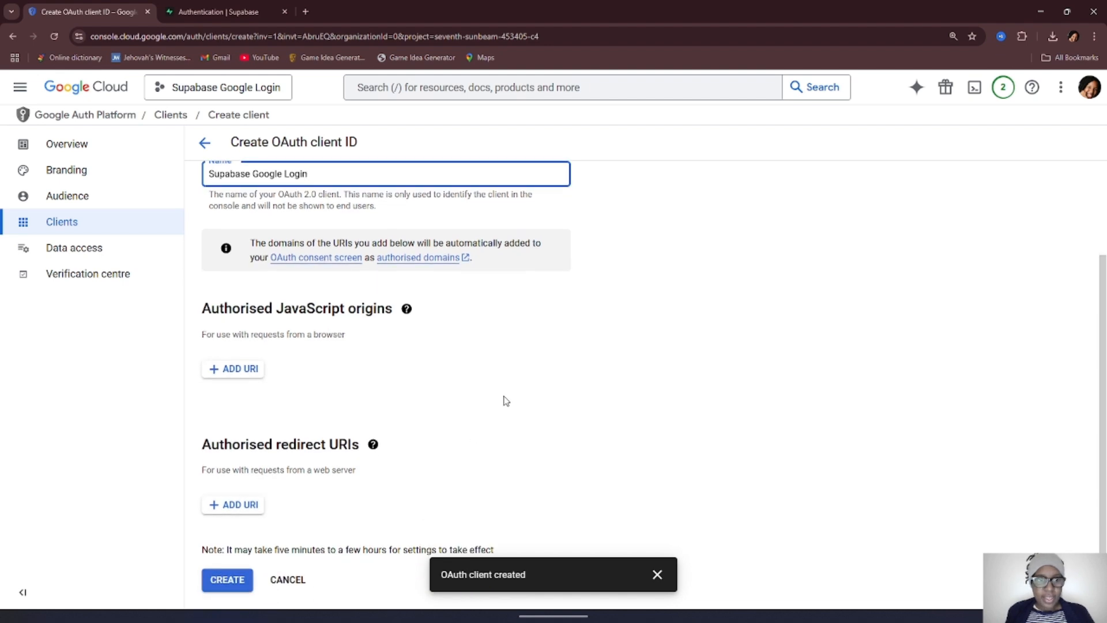
mouse_move(366, 405)
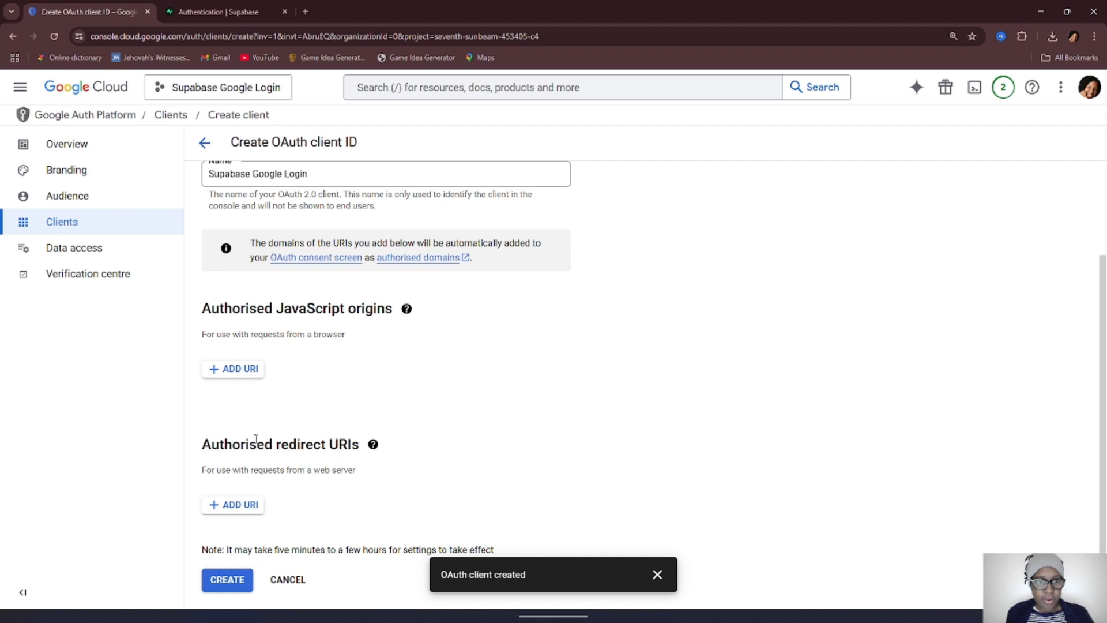
click(372, 444)
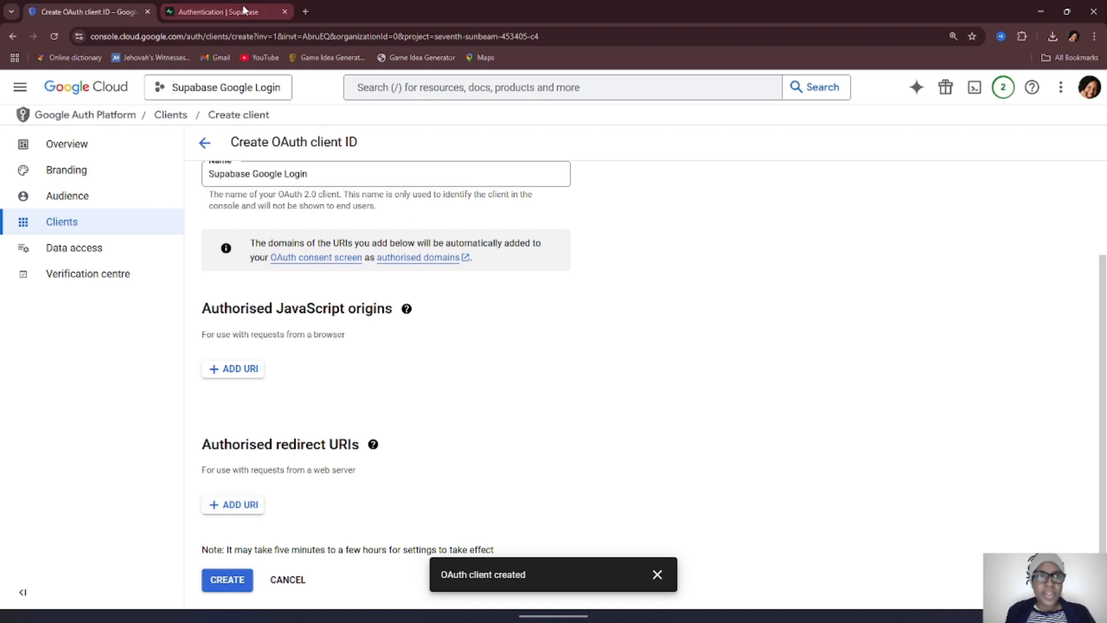
- Add the Supabase auth/v1/callback URL as authorised redirect URI and create the client
click(226, 11)
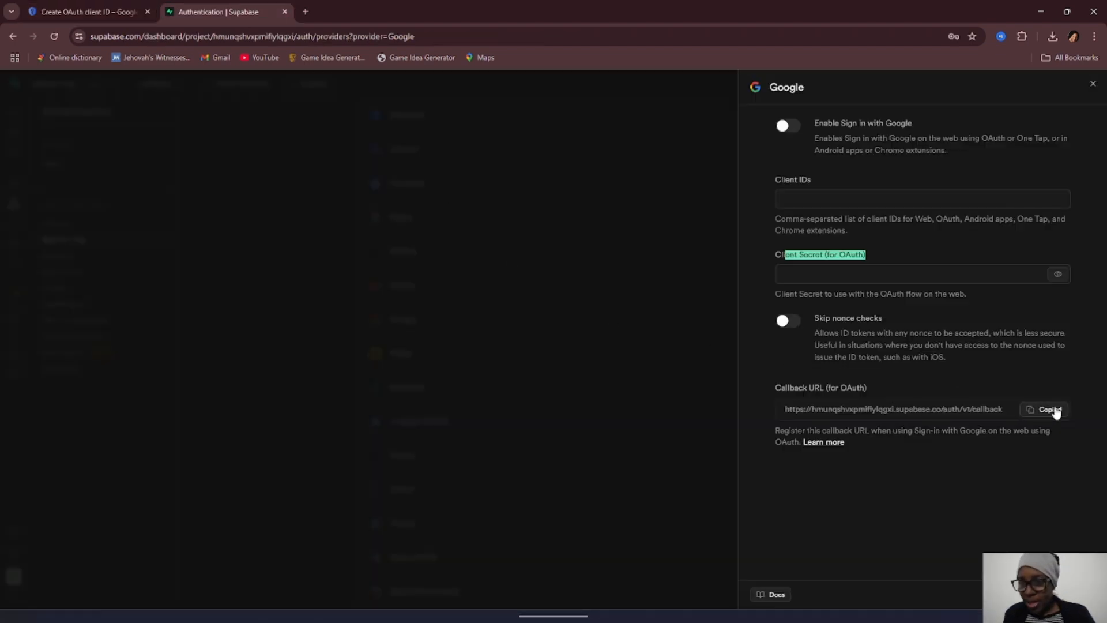
click(85, 12)
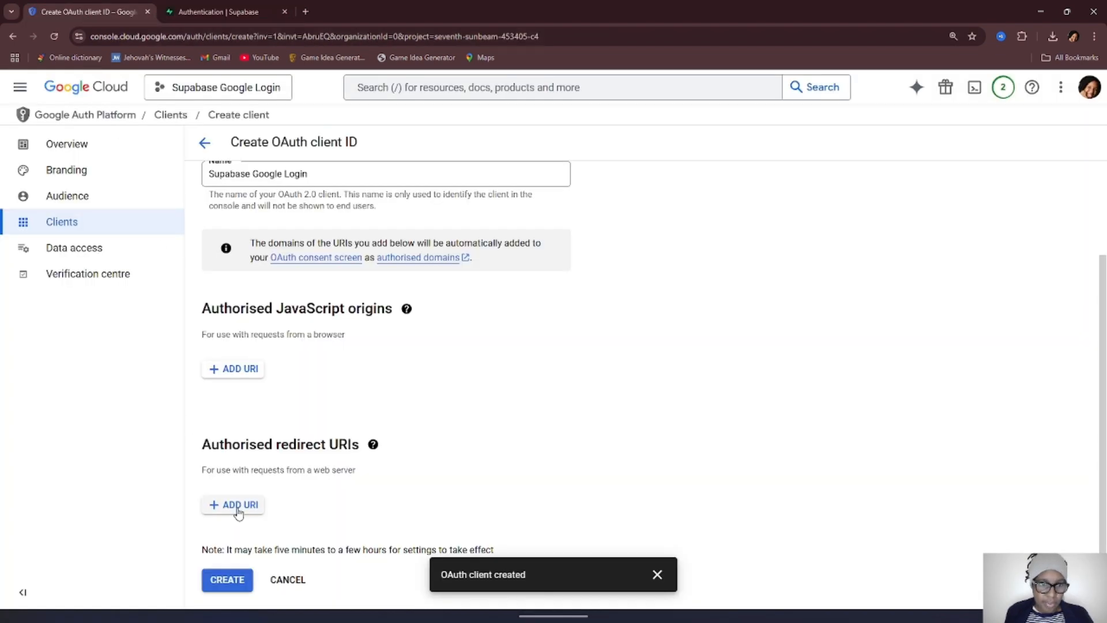
click(239, 504)
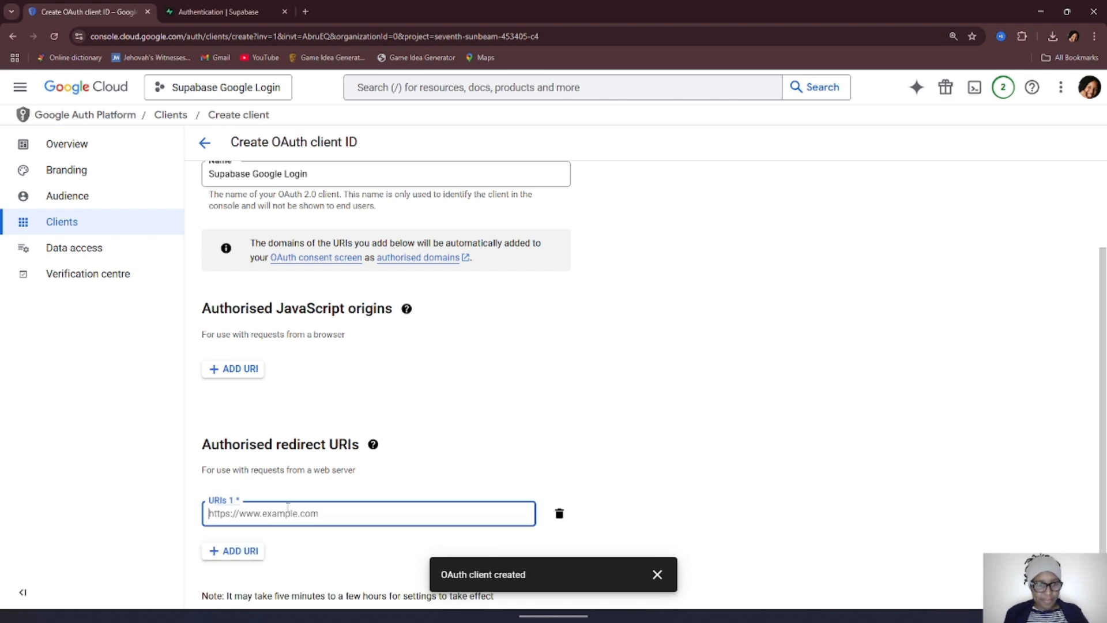
text(https://hmunqshvxpmifiylqgxi.supabase.co/auth/v1/callback)
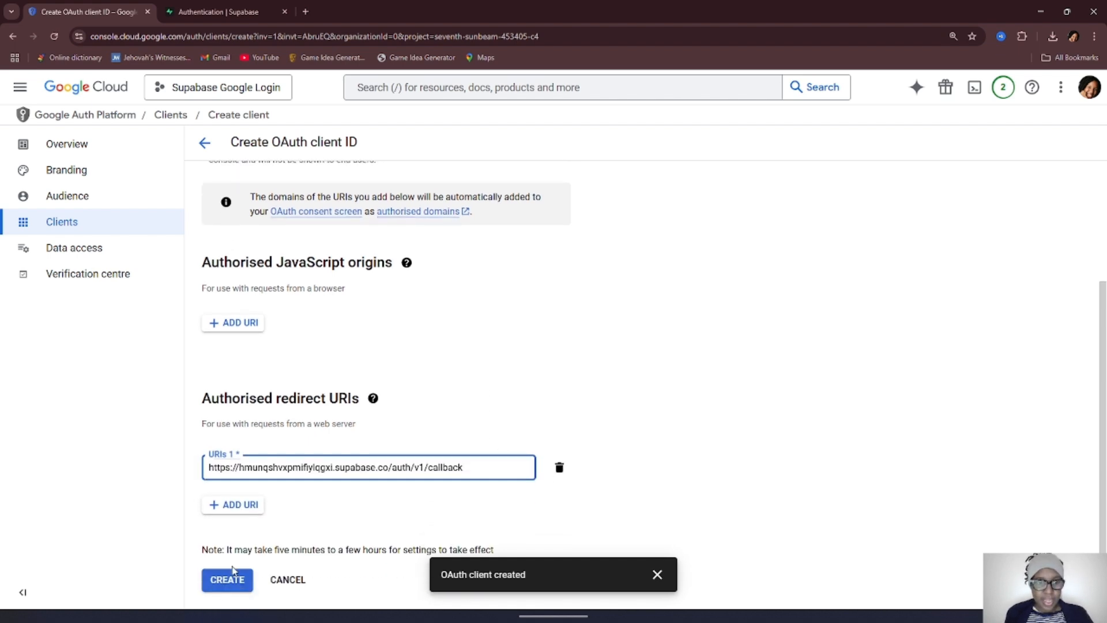
click(227, 579)
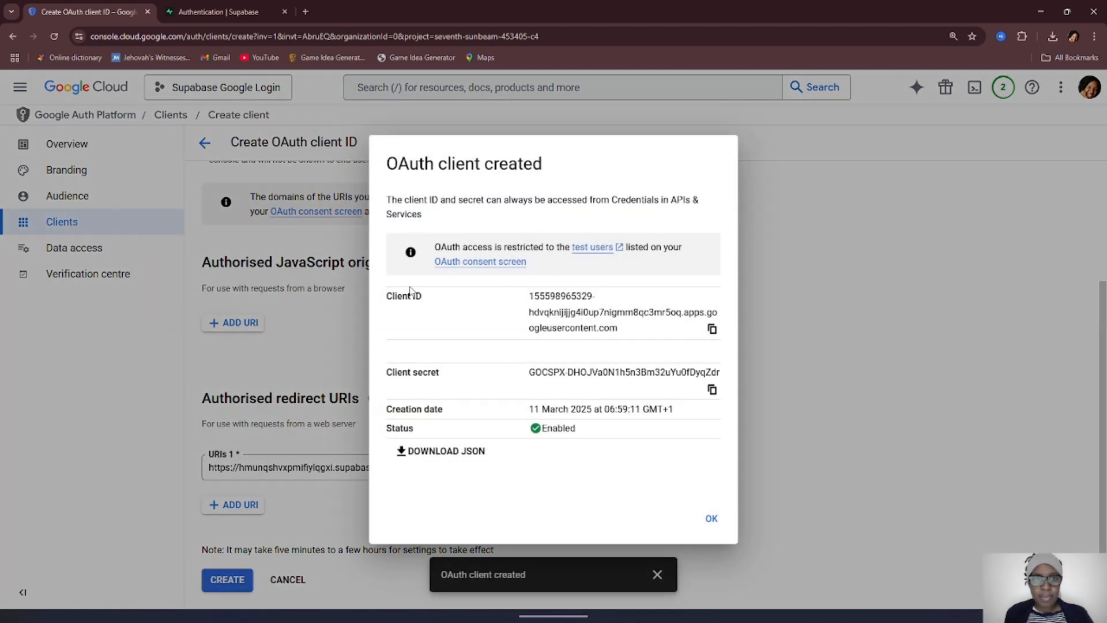
- Copy the new OAuth client's ID and secret for use in Supabase
double_click(404, 295)
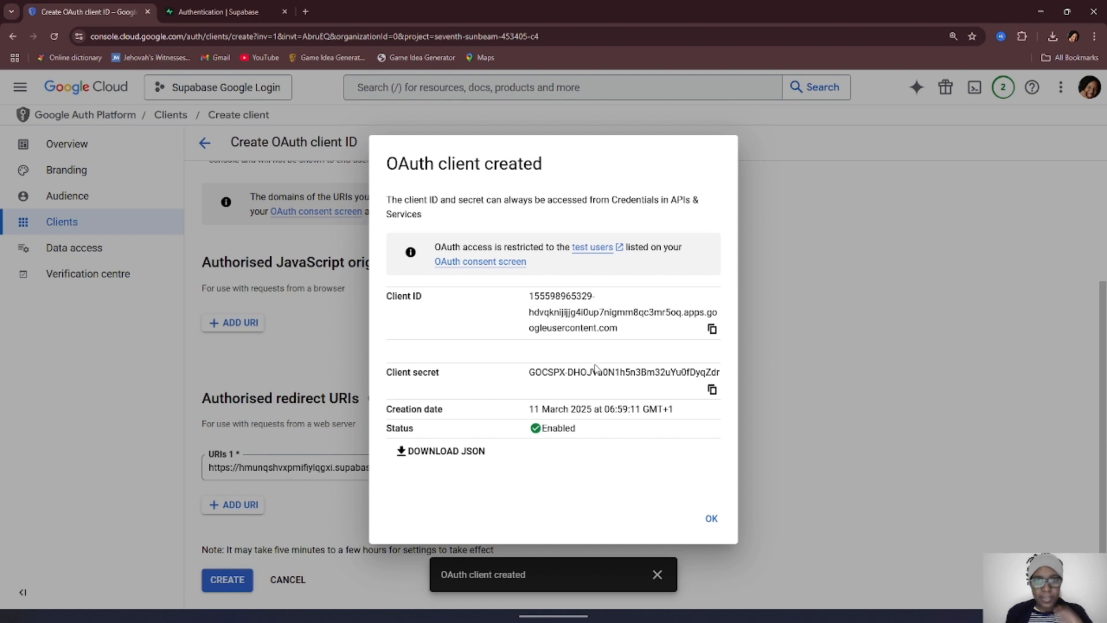
click(220, 12)
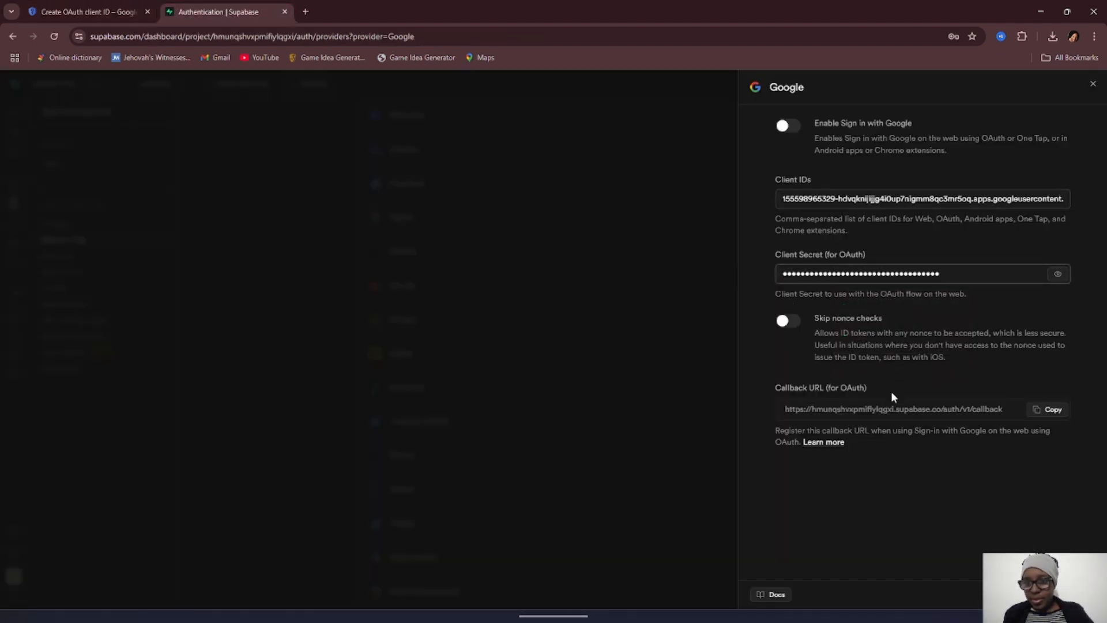
- Save the Google provider with the client ID and secret so it shows Enabled
click(788, 126)
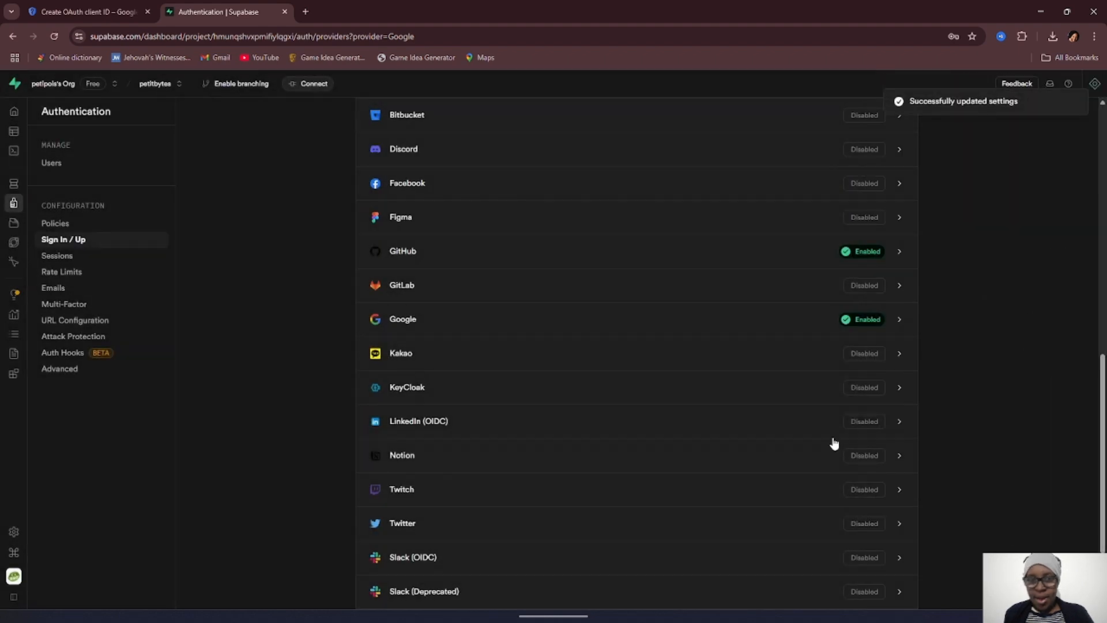
mouse_move(499, 323)
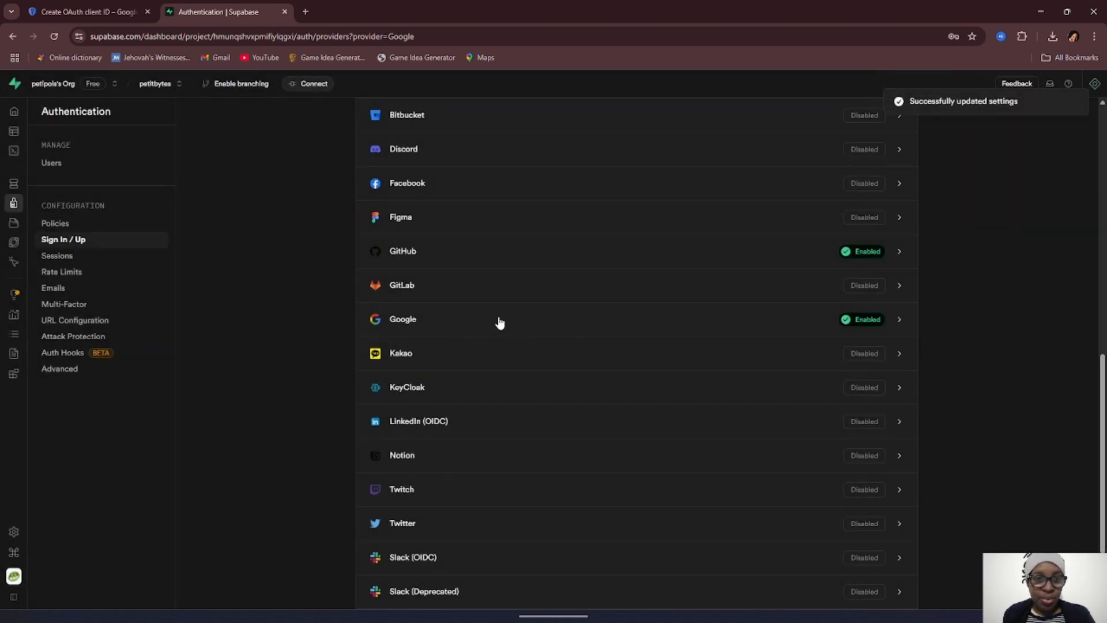
mouse_move(551, 312)
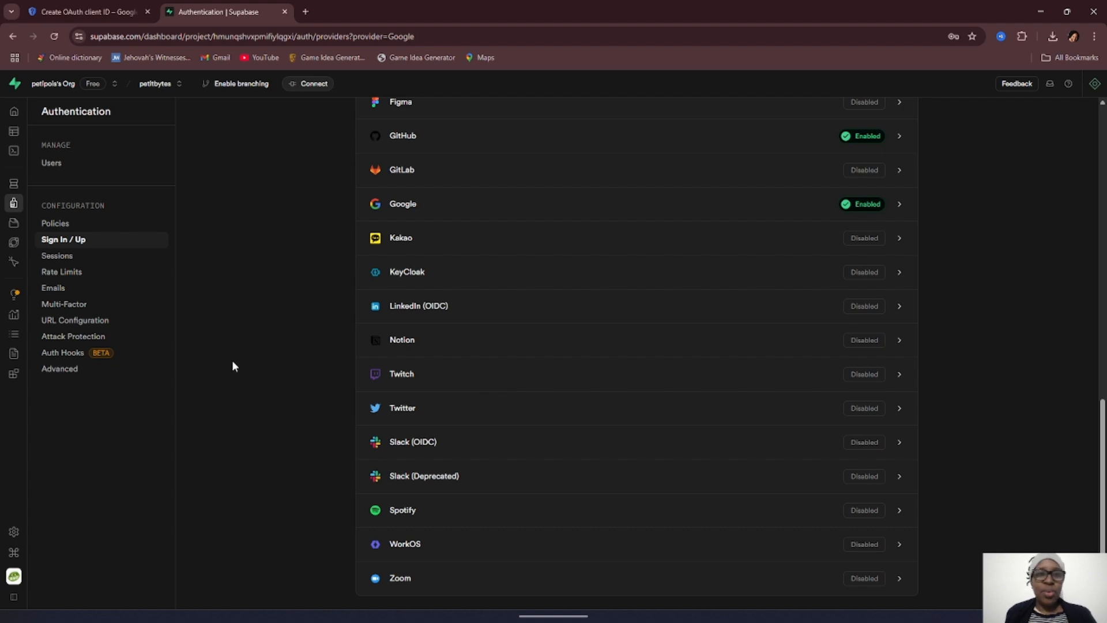
scroll(up, 3)
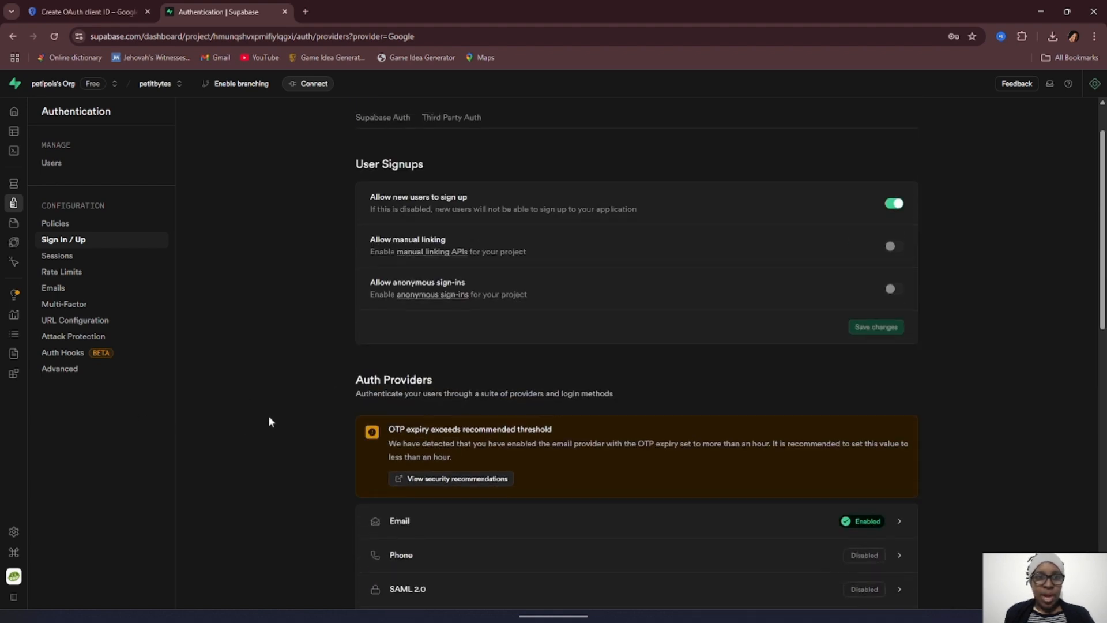
scroll(down, 3)
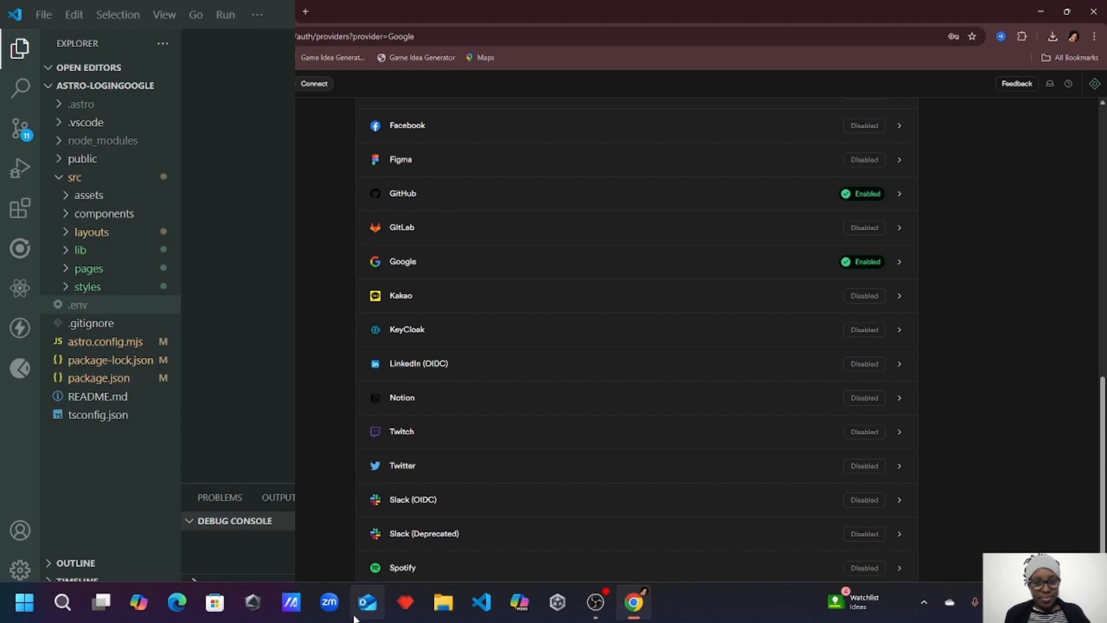
- In VS Code reveal pages and api/auth routes, then load index.astro
click(482, 602)
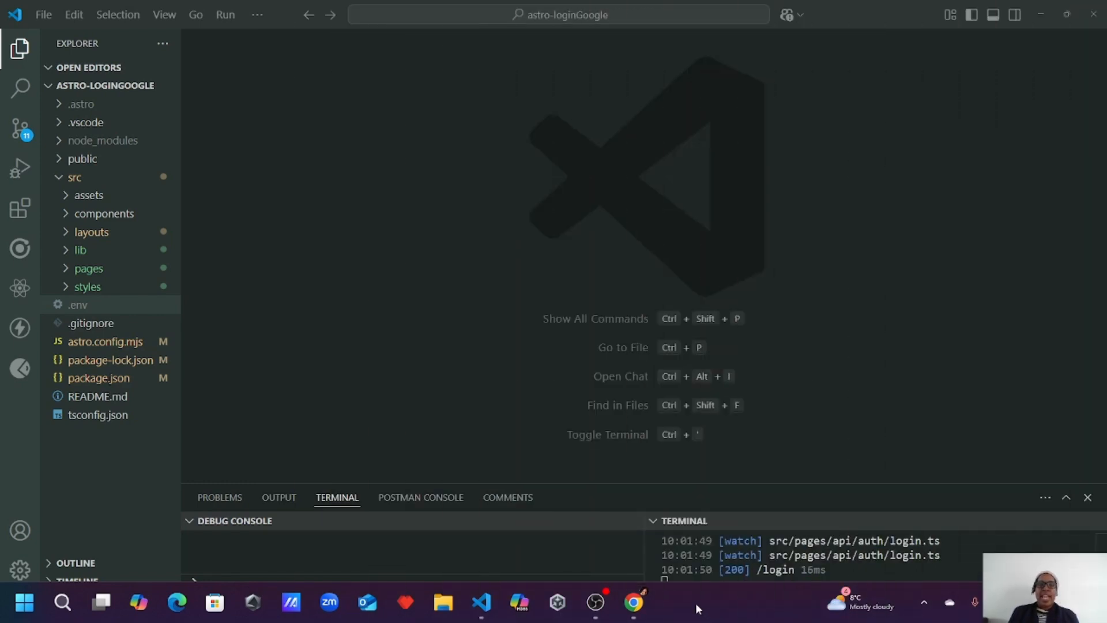
mouse_move(662, 599)
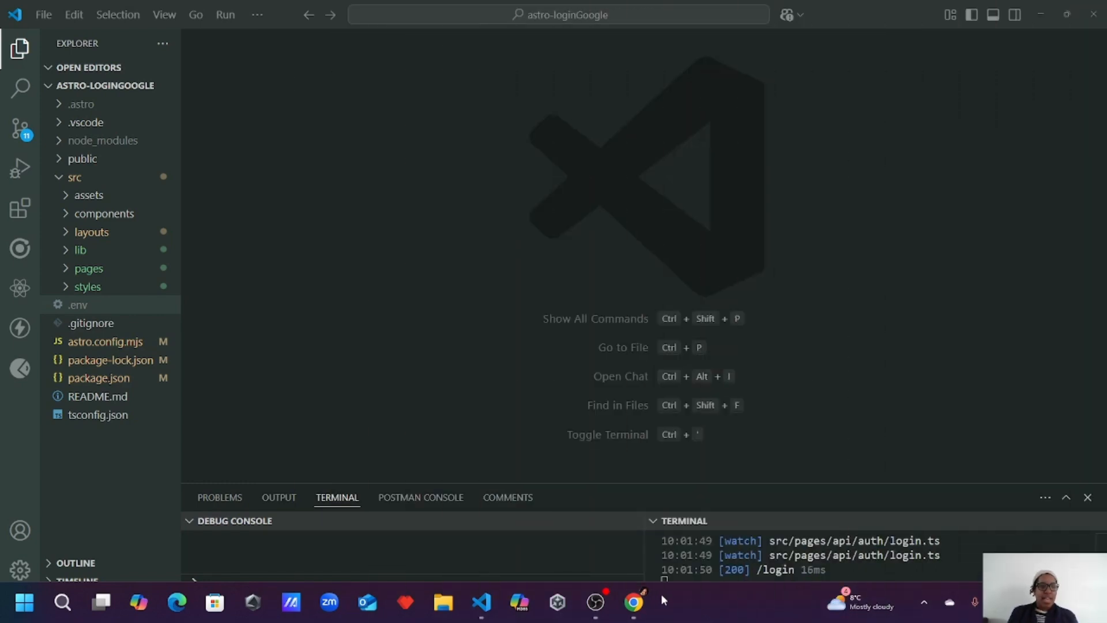
mouse_move(214, 357)
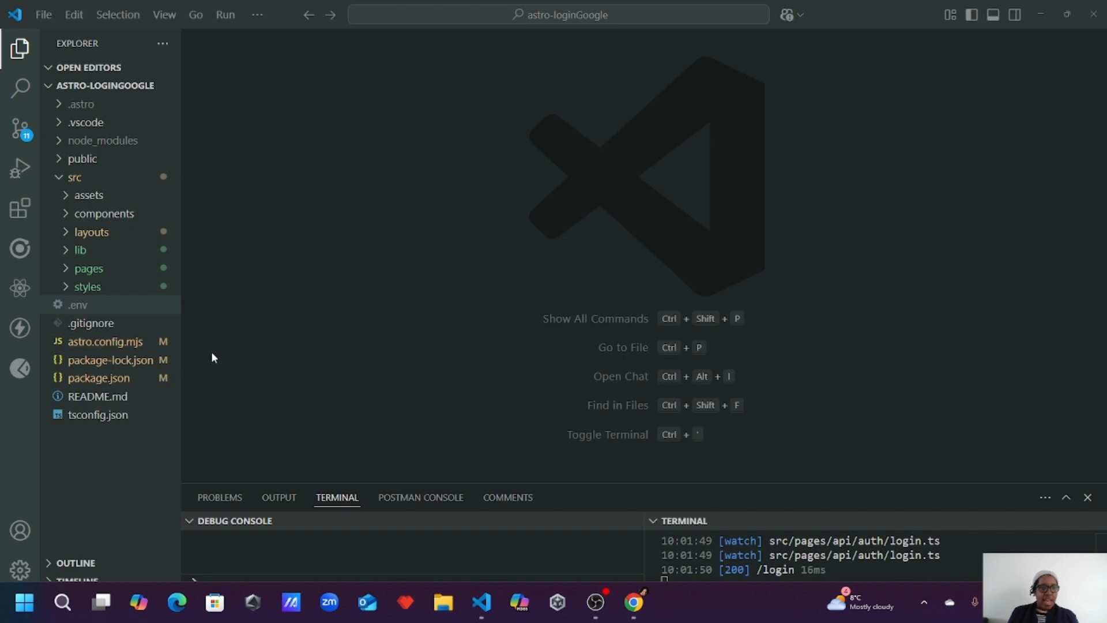
mouse_move(108, 254)
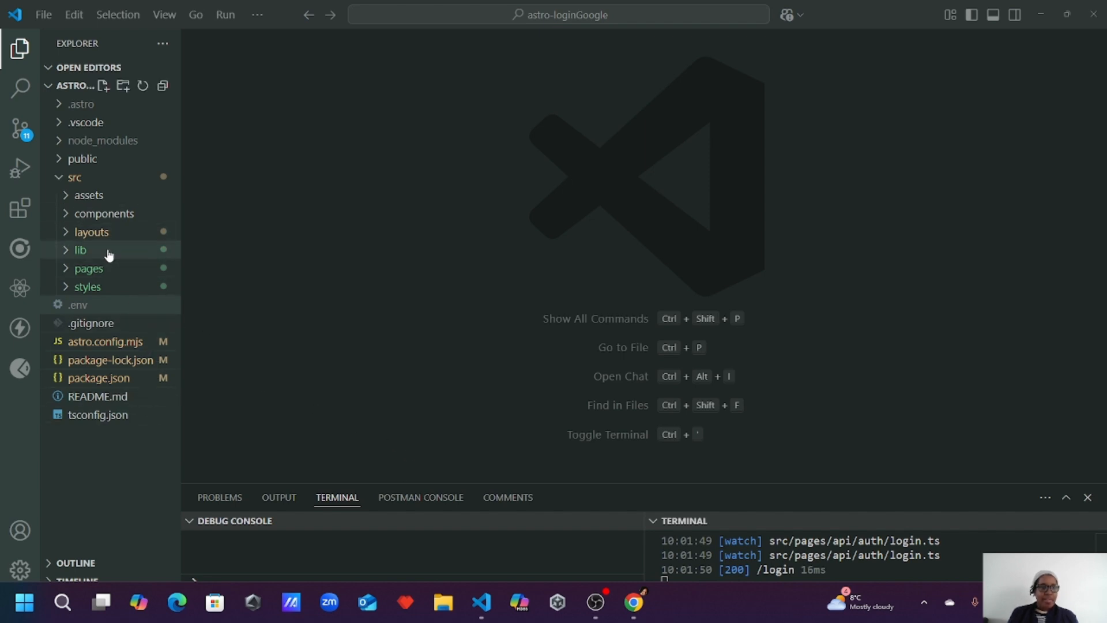
mouse_move(76, 304)
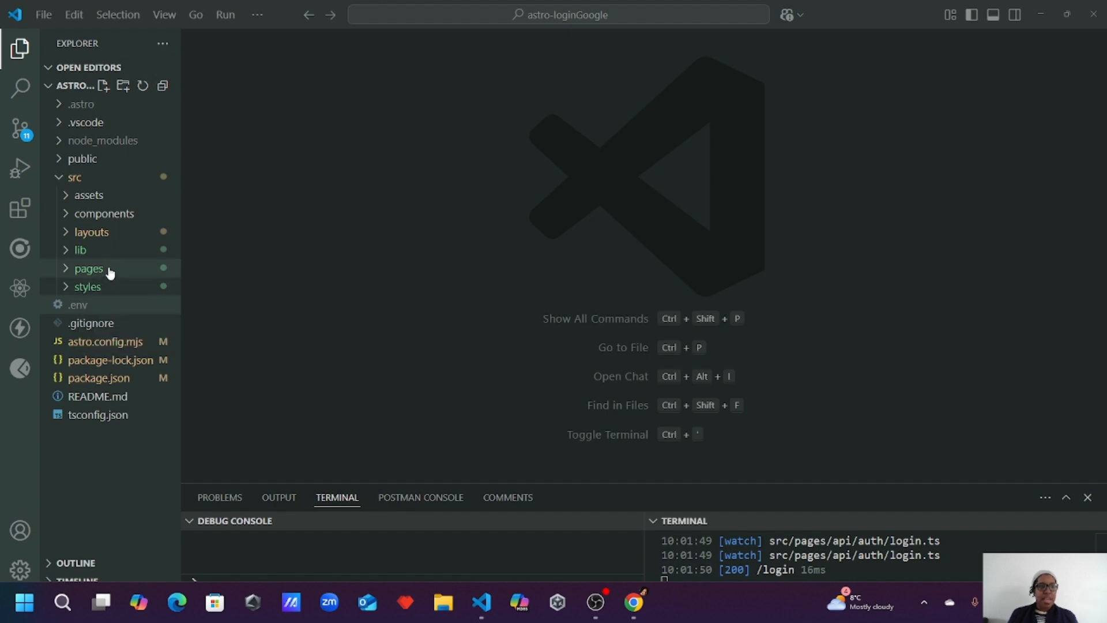
mouse_move(80, 249)
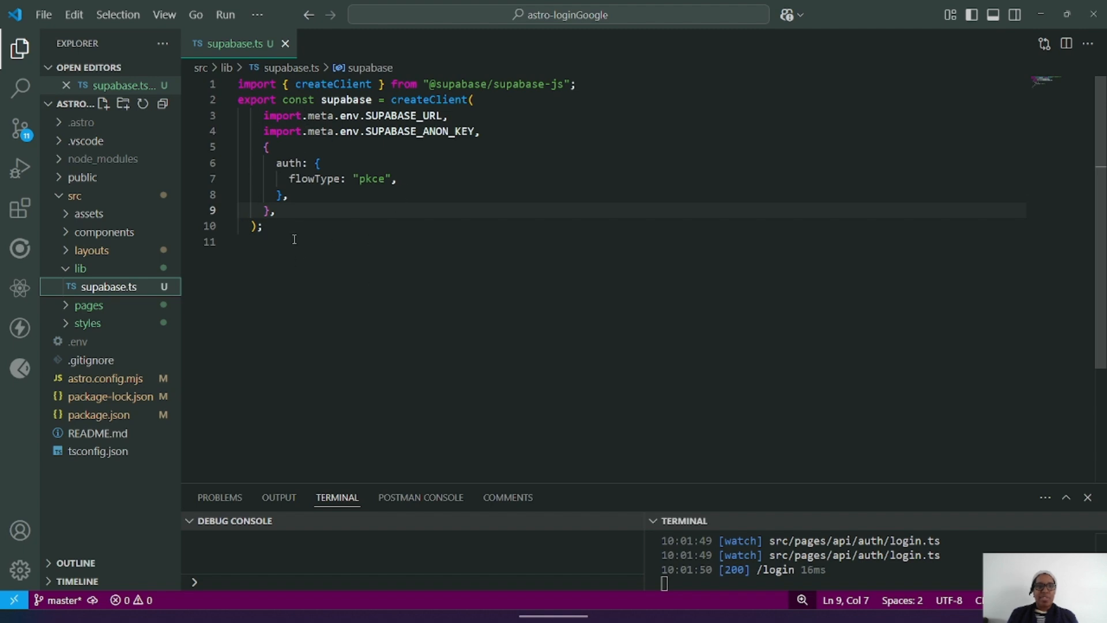
mouse_move(323, 258)
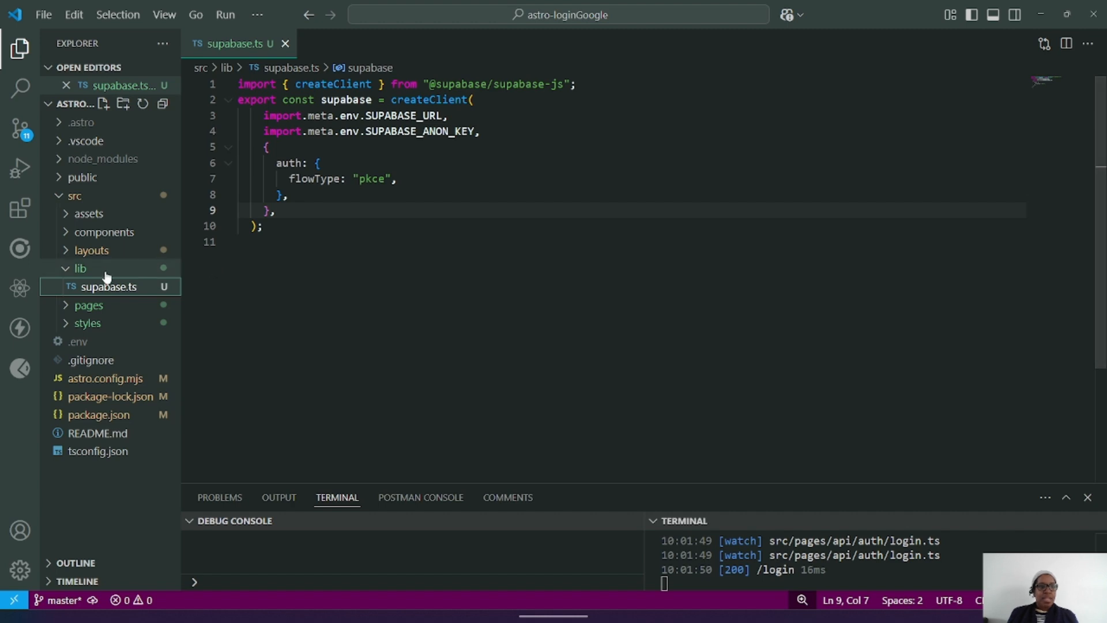
click(80, 268)
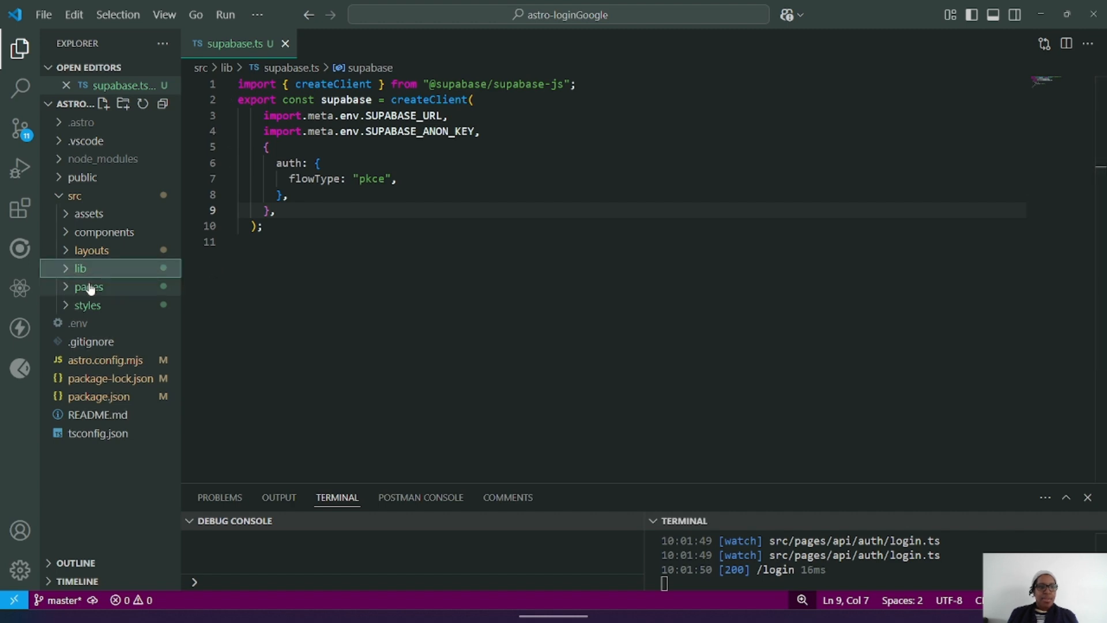
click(87, 286)
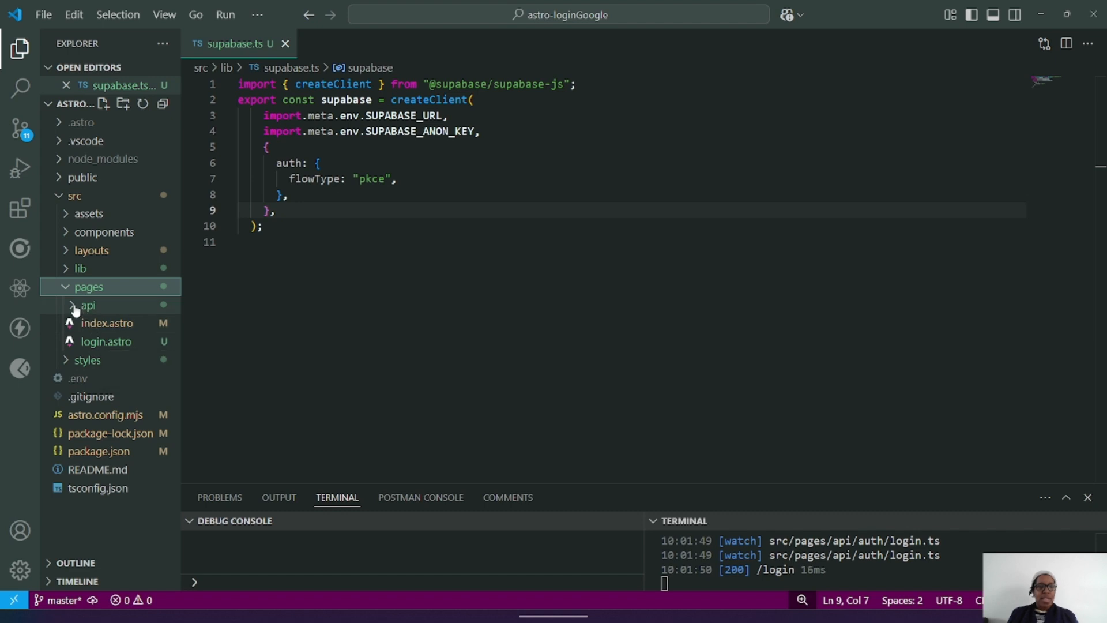
click(89, 304)
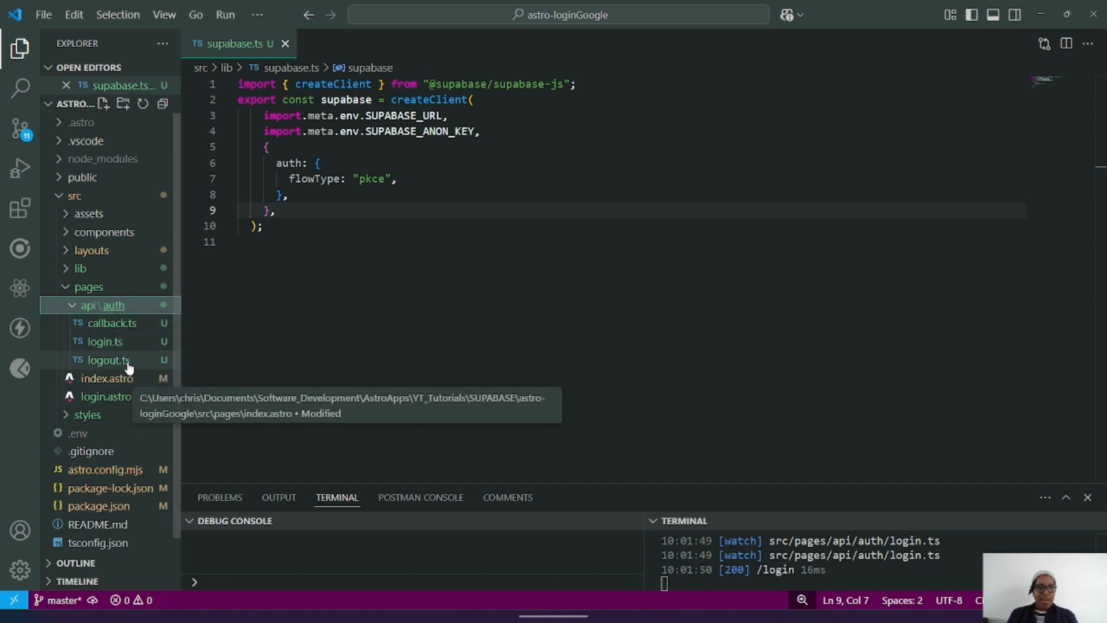
mouse_move(105, 396)
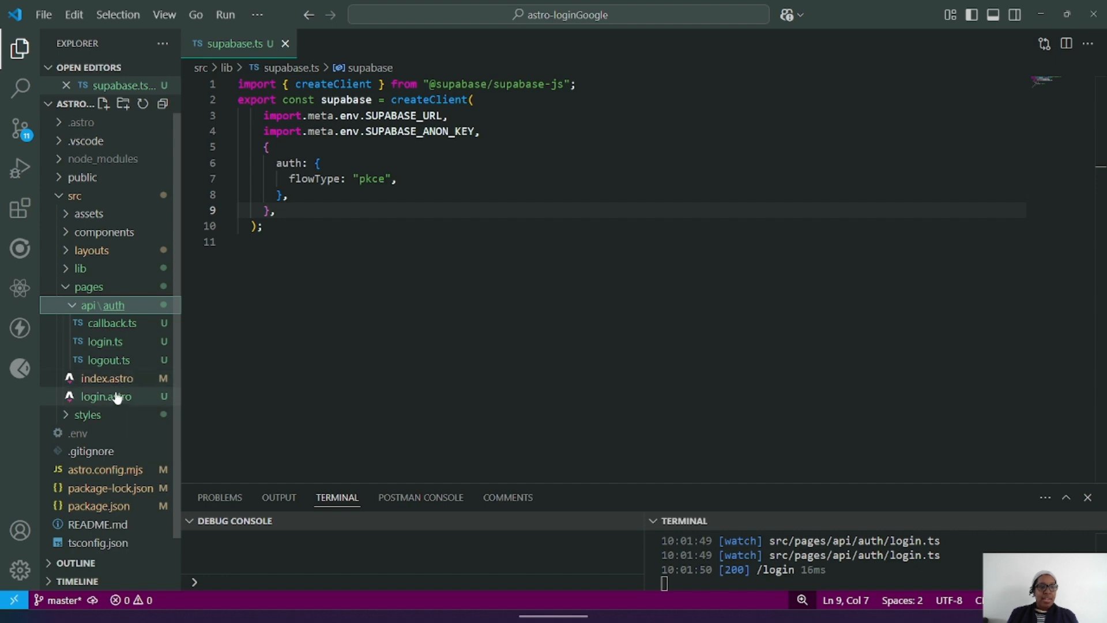
mouse_move(106, 378)
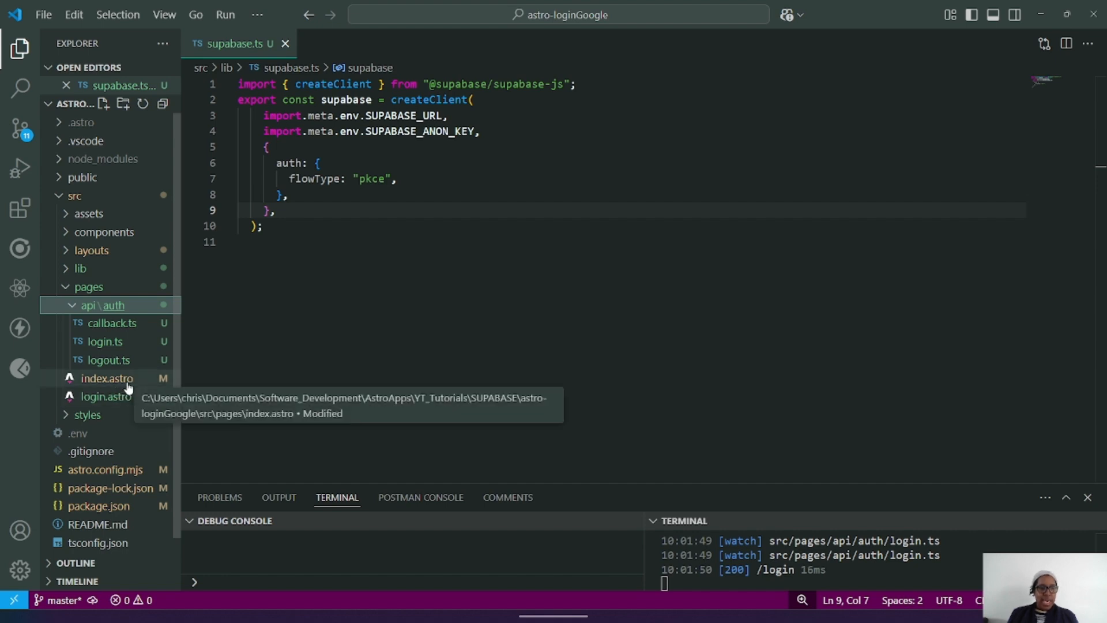
click(107, 379)
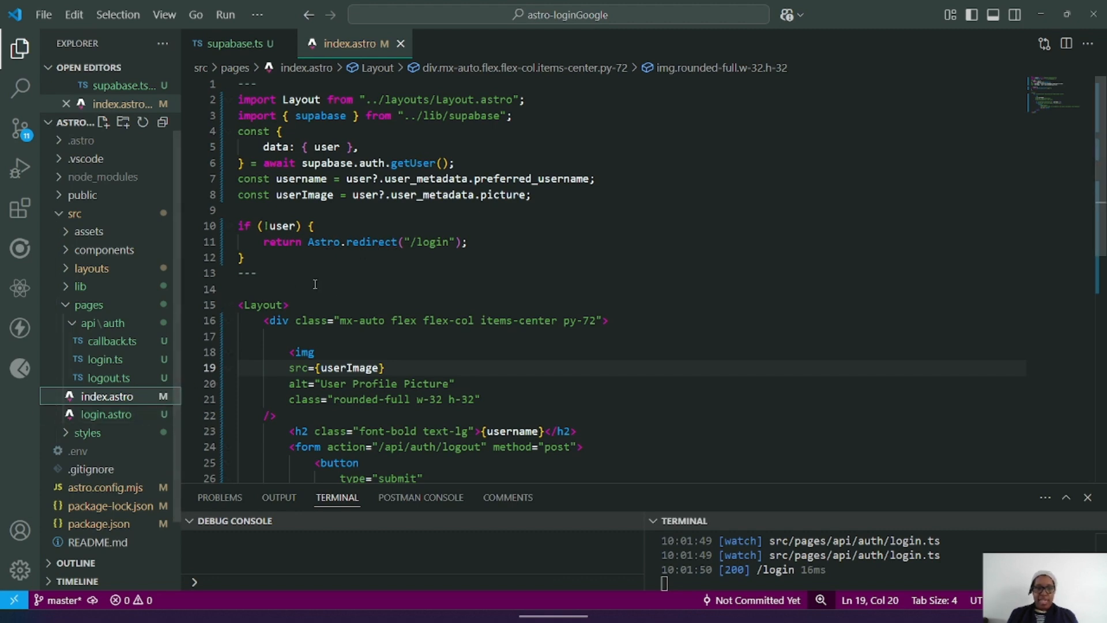
- Scroll index.astro to the avatar, username and logout form markup
scroll(down, 3)
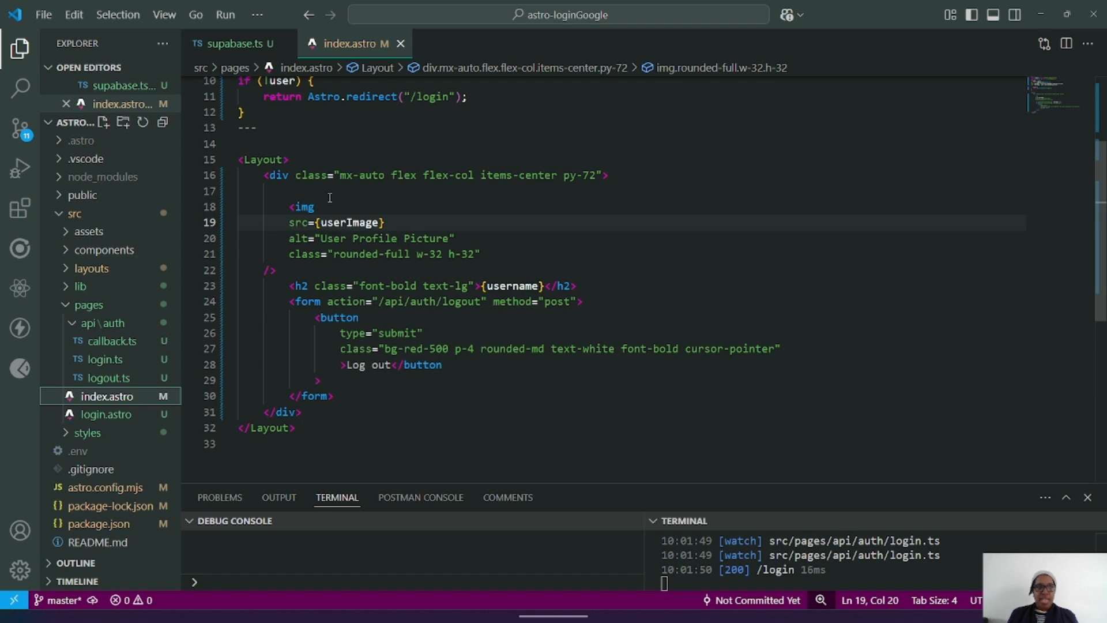
mouse_move(350, 223)
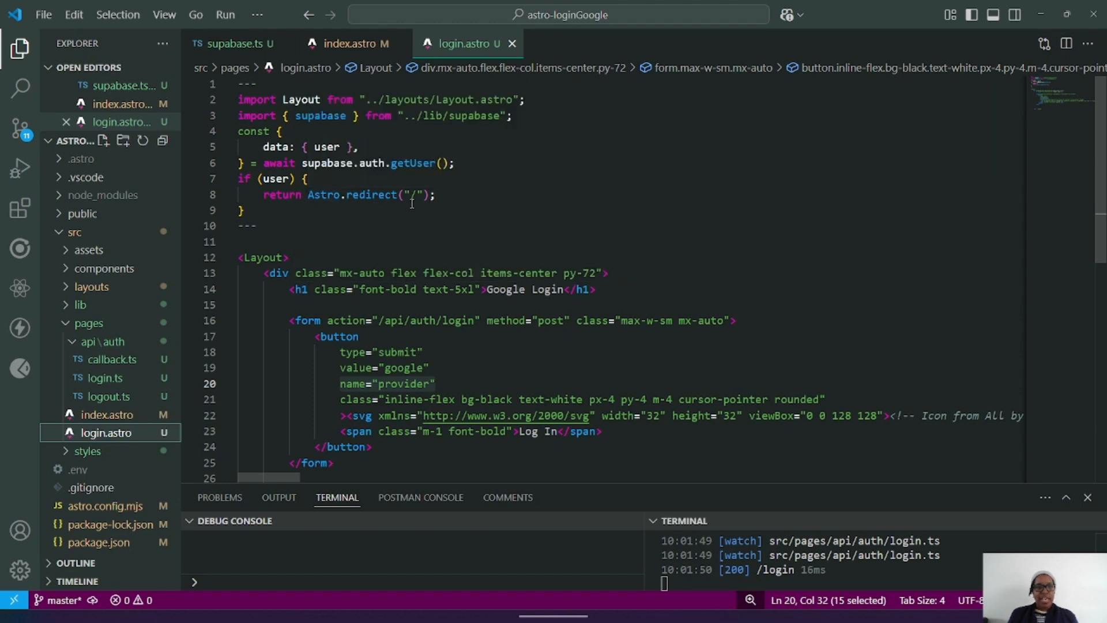
mouse_move(417, 236)
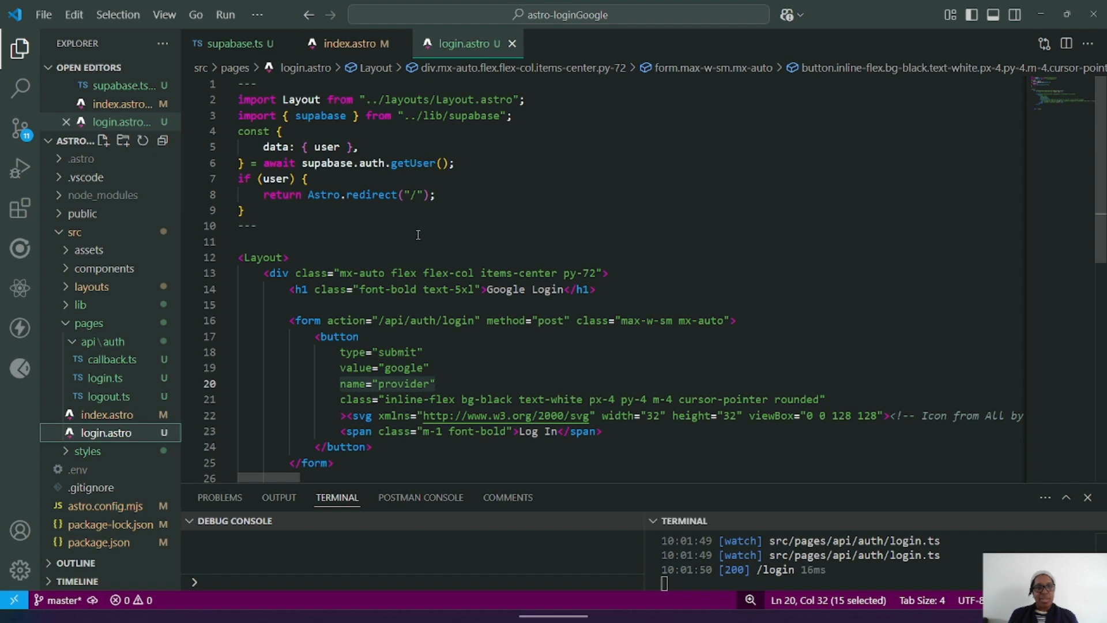
- Scroll down through the login page file to view the Google log-in form
scroll(down, 3)
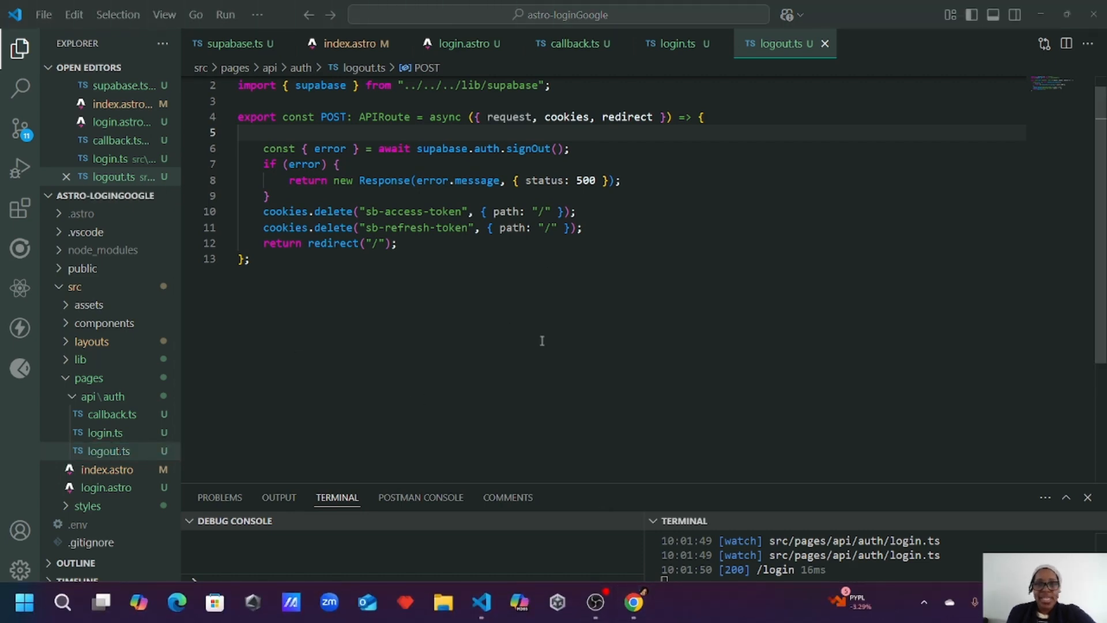
click(675, 42)
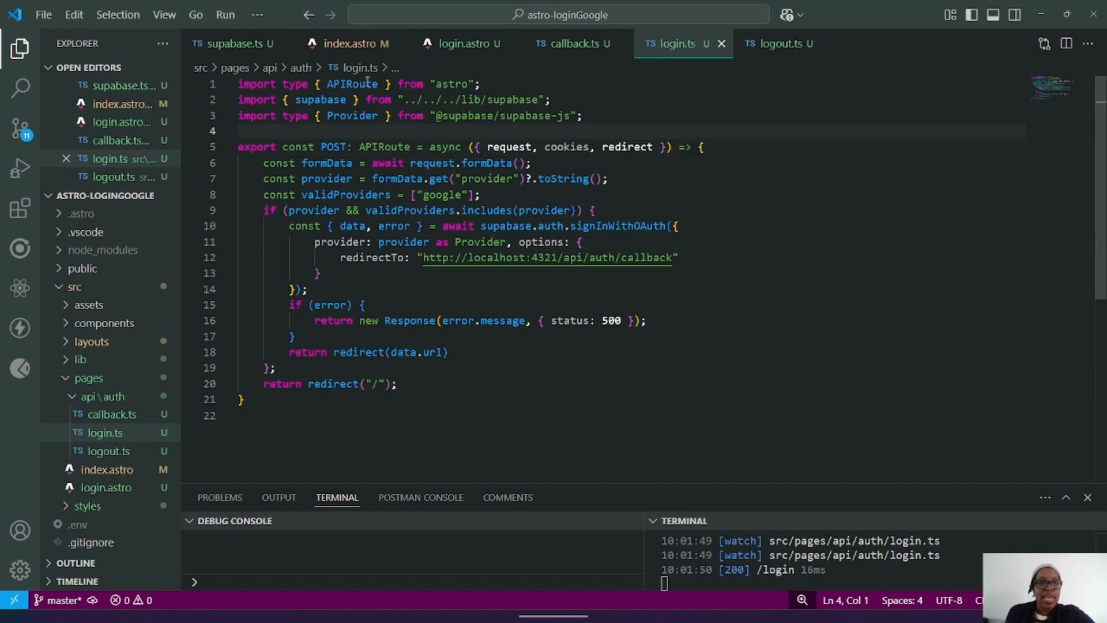
double_click(351, 83)
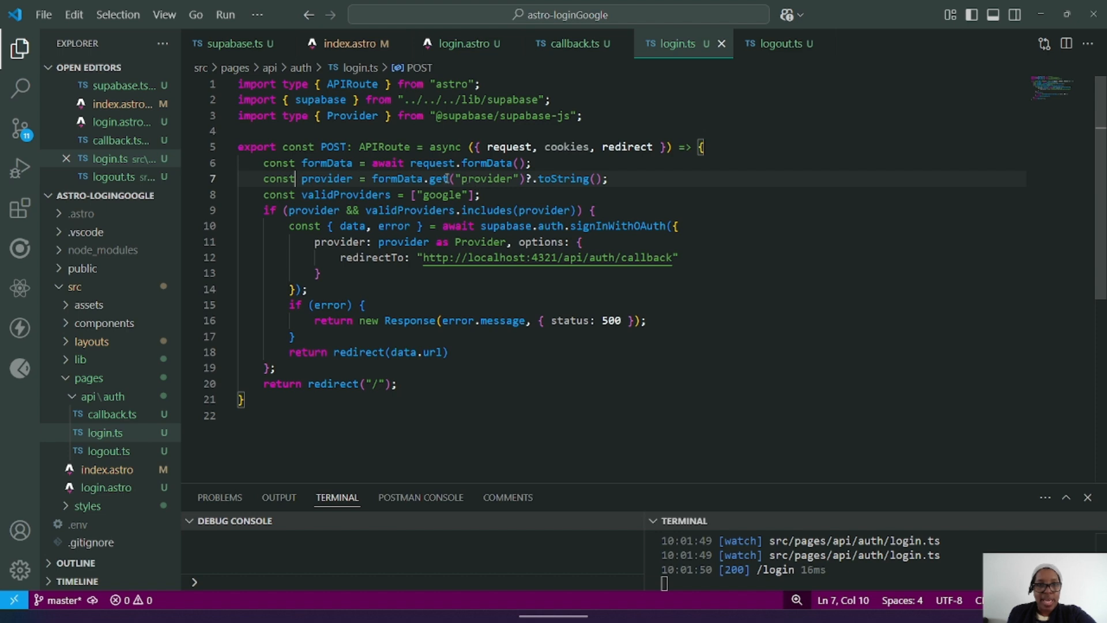
click(460, 43)
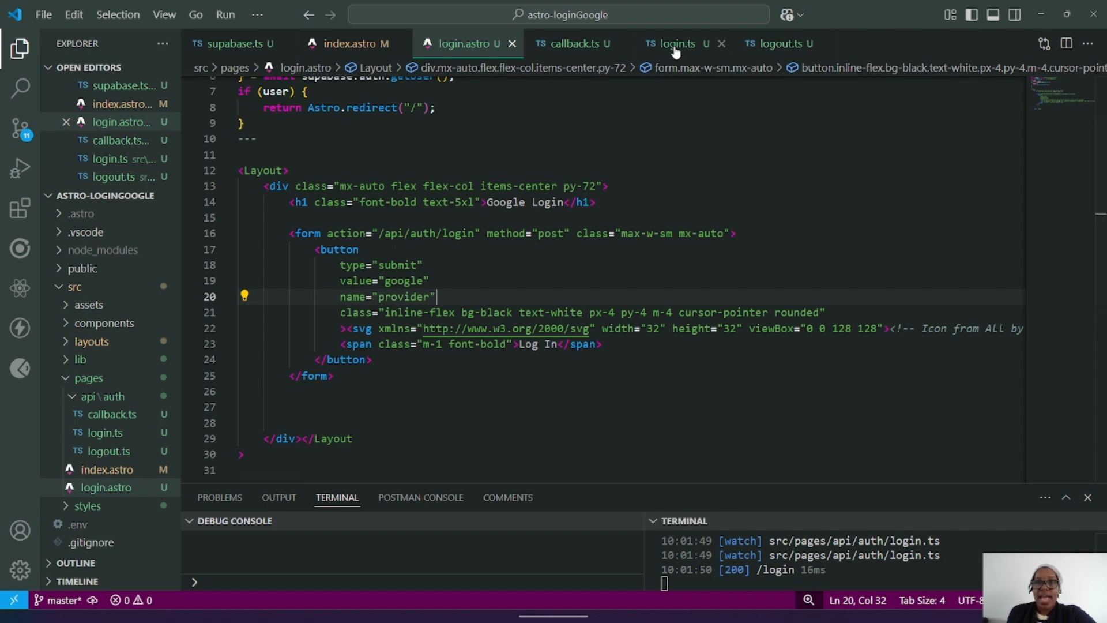
click(675, 43)
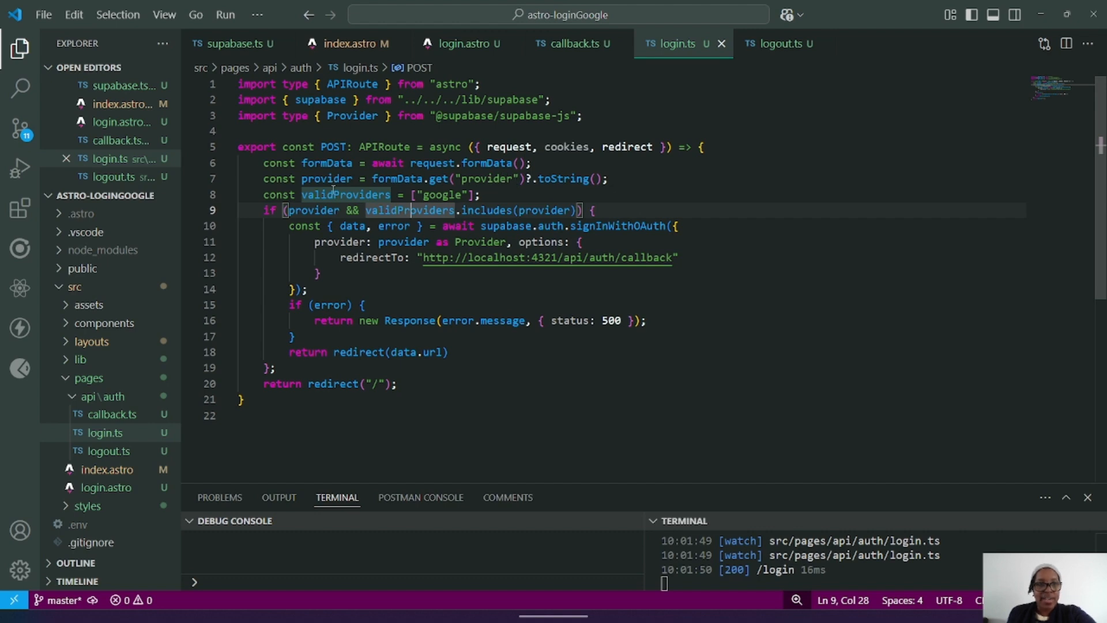
double_click(344, 194)
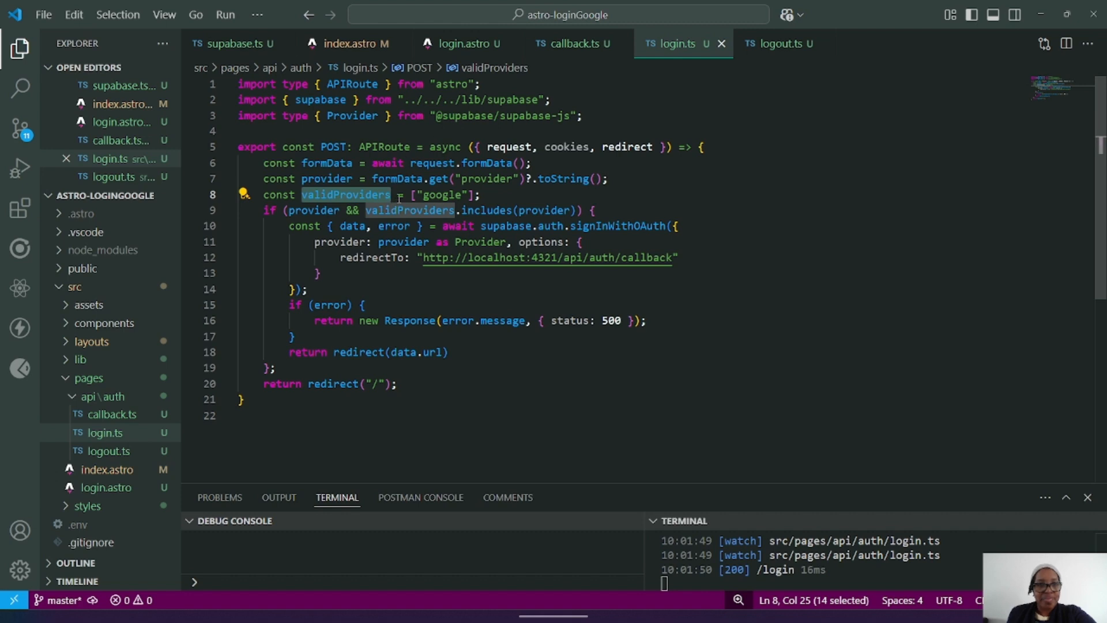
mouse_move(290, 226)
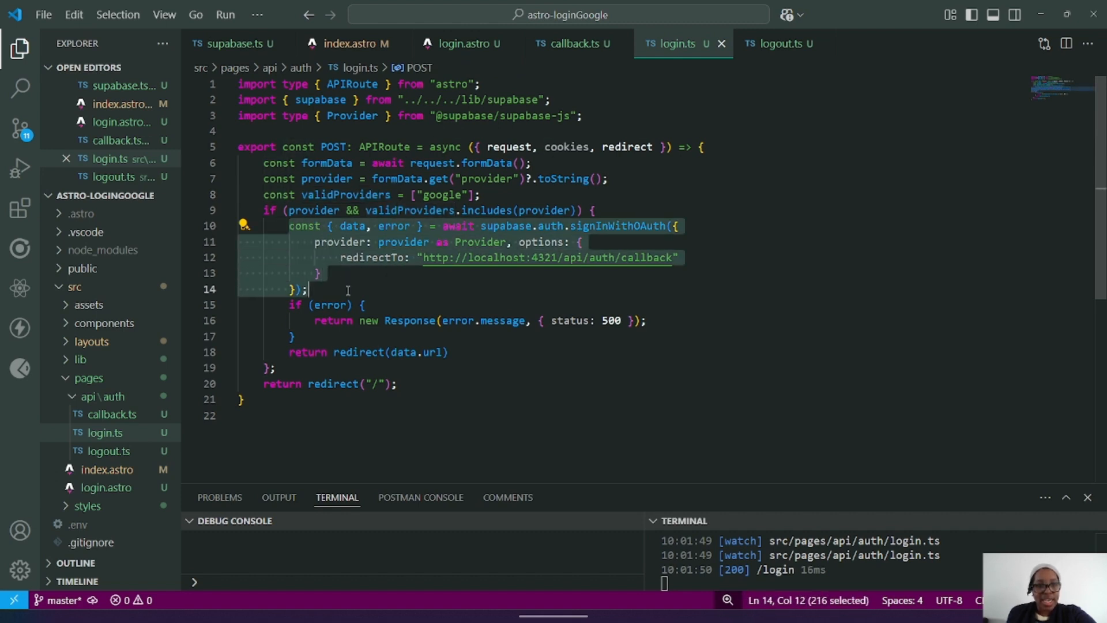
mouse_move(402, 241)
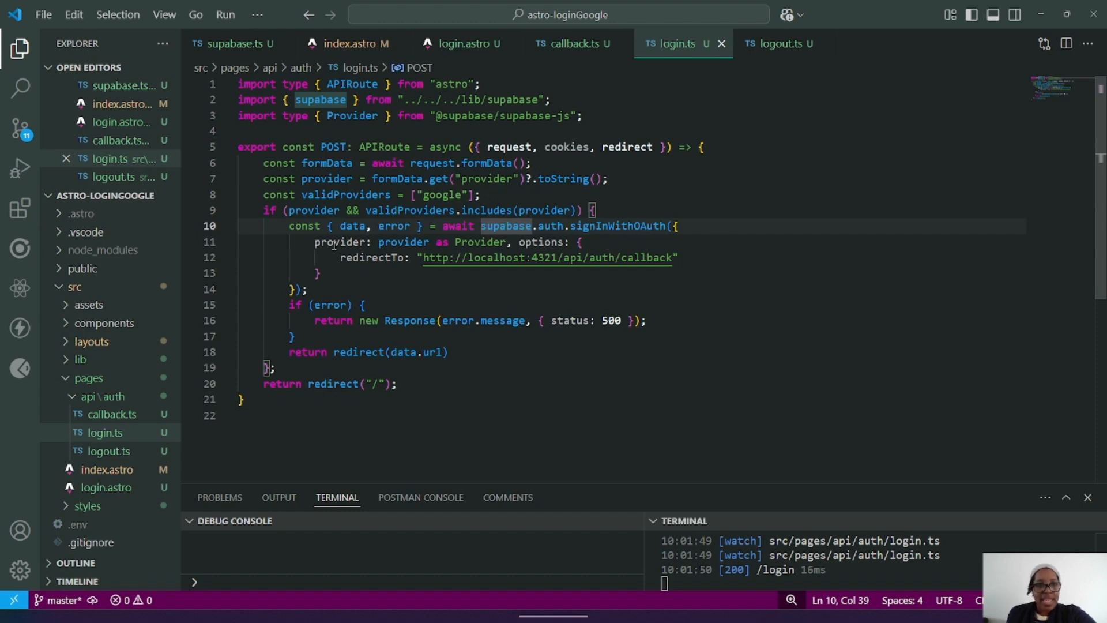
double_click(339, 241)
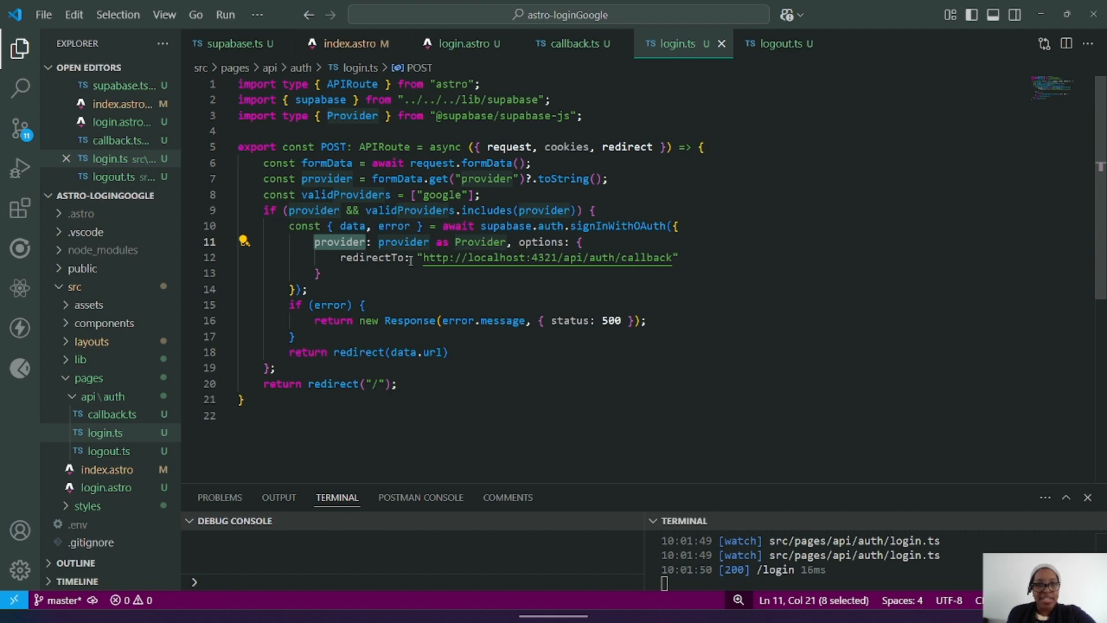
mouse_move(547, 257)
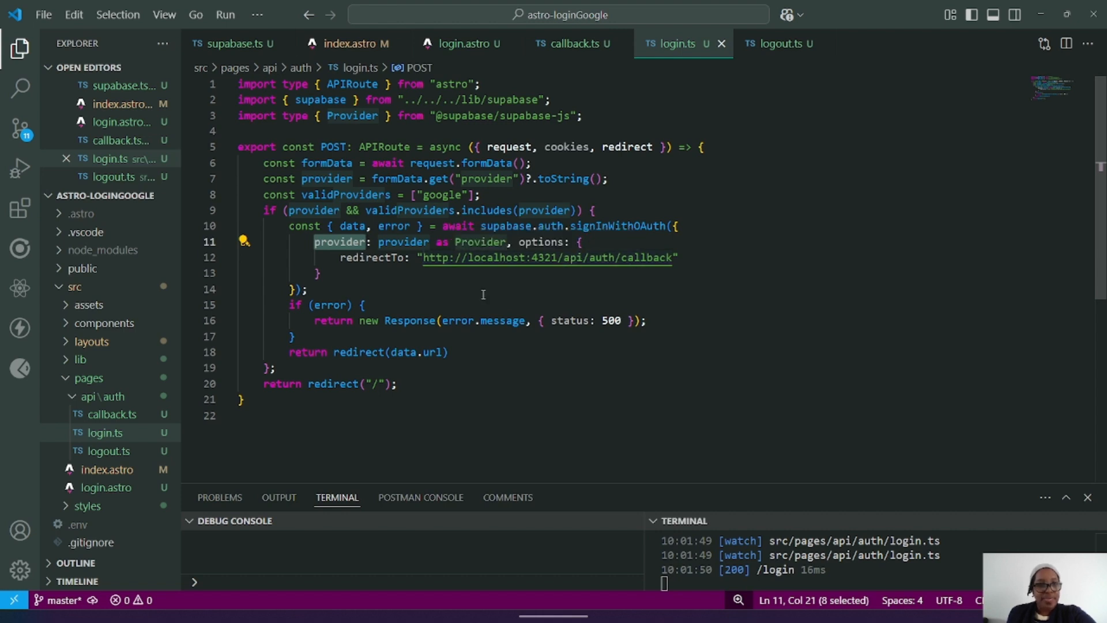
mouse_move(346, 351)
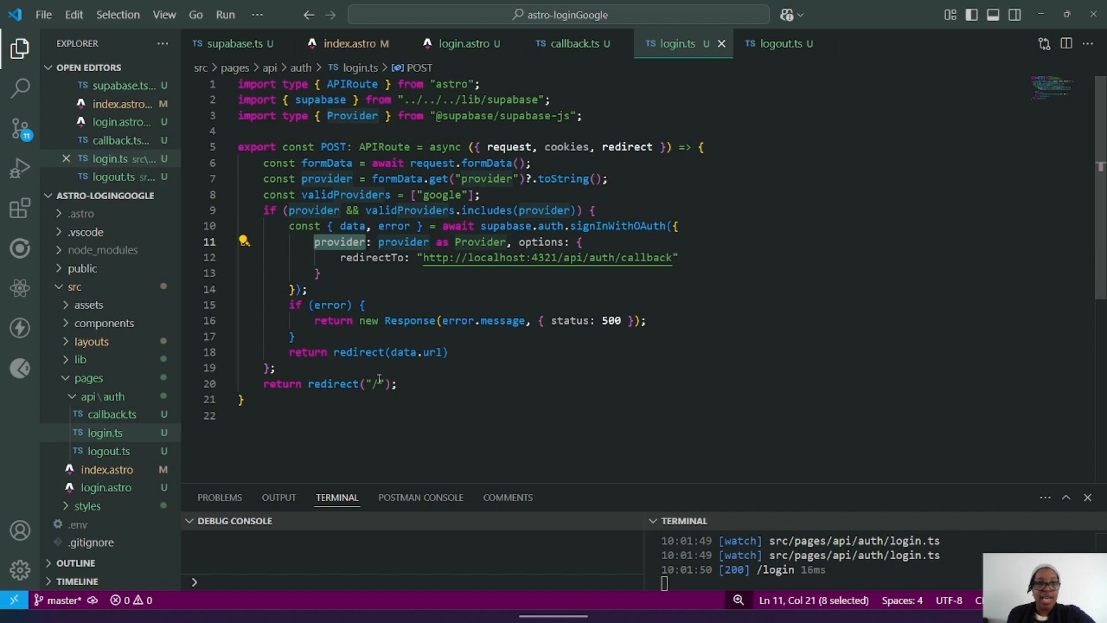
mouse_move(376, 382)
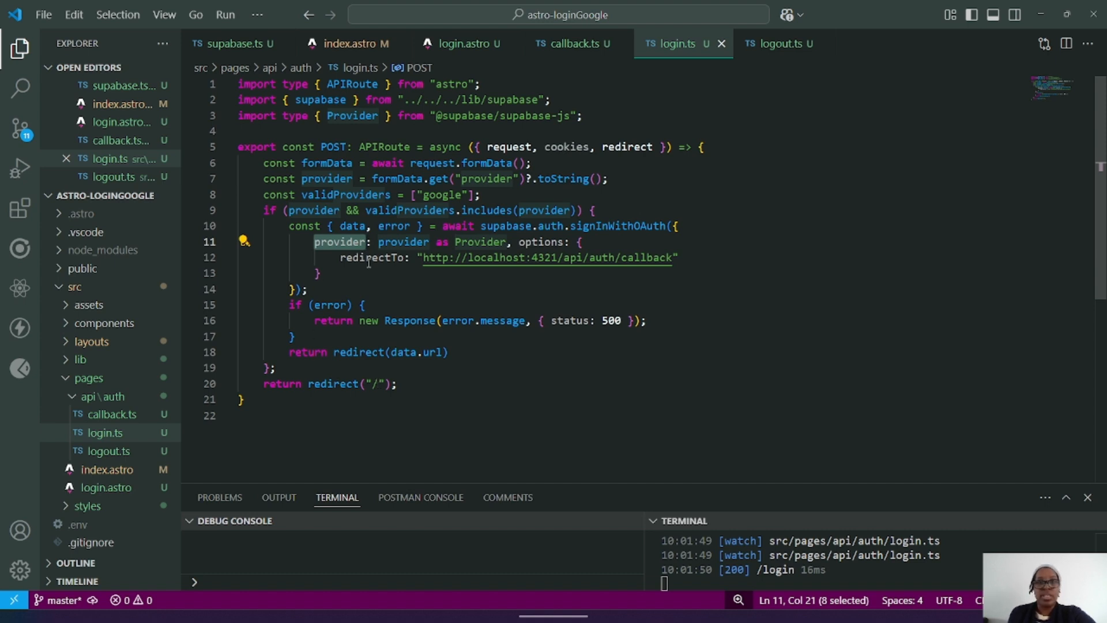
click(571, 43)
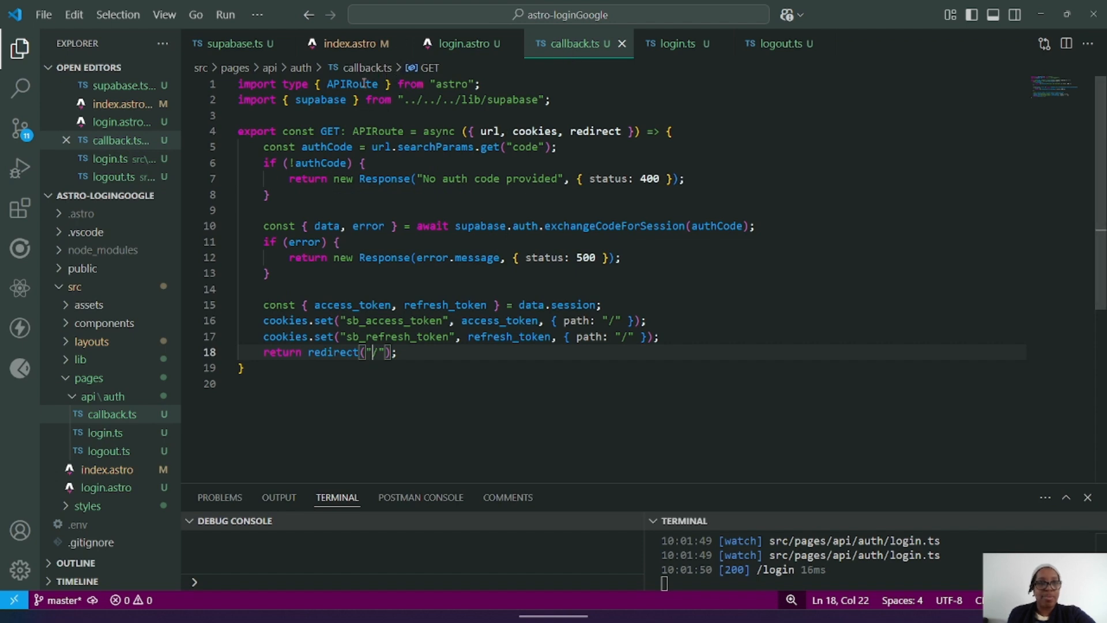
- Highlight the GET handler and authCode in callback.ts while explaining the code exchange
double_click(319, 99)
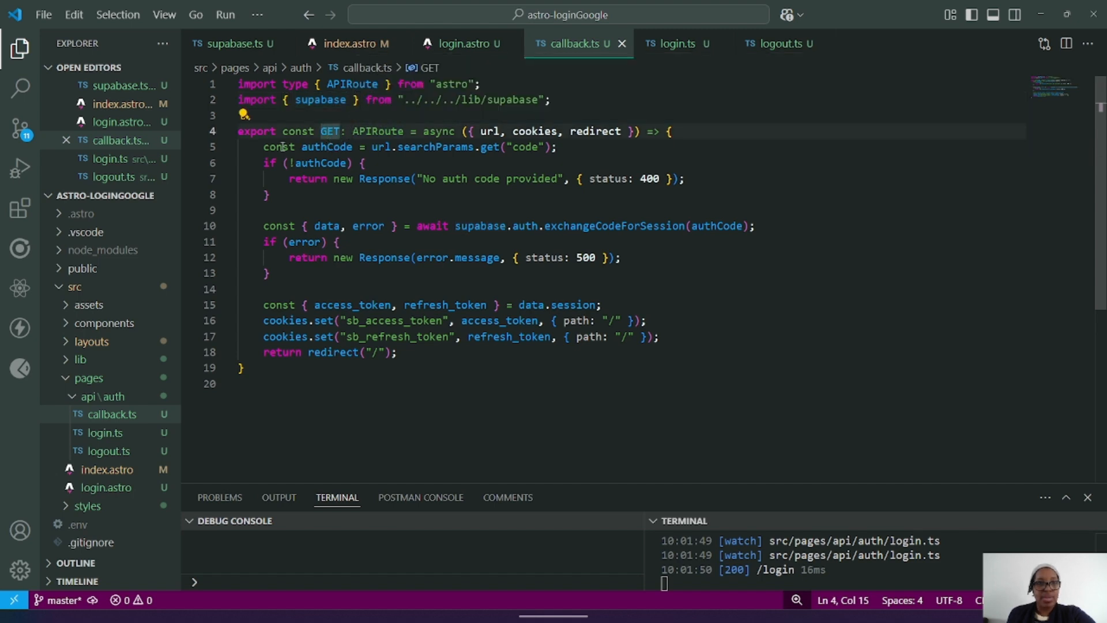
double_click(325, 147)
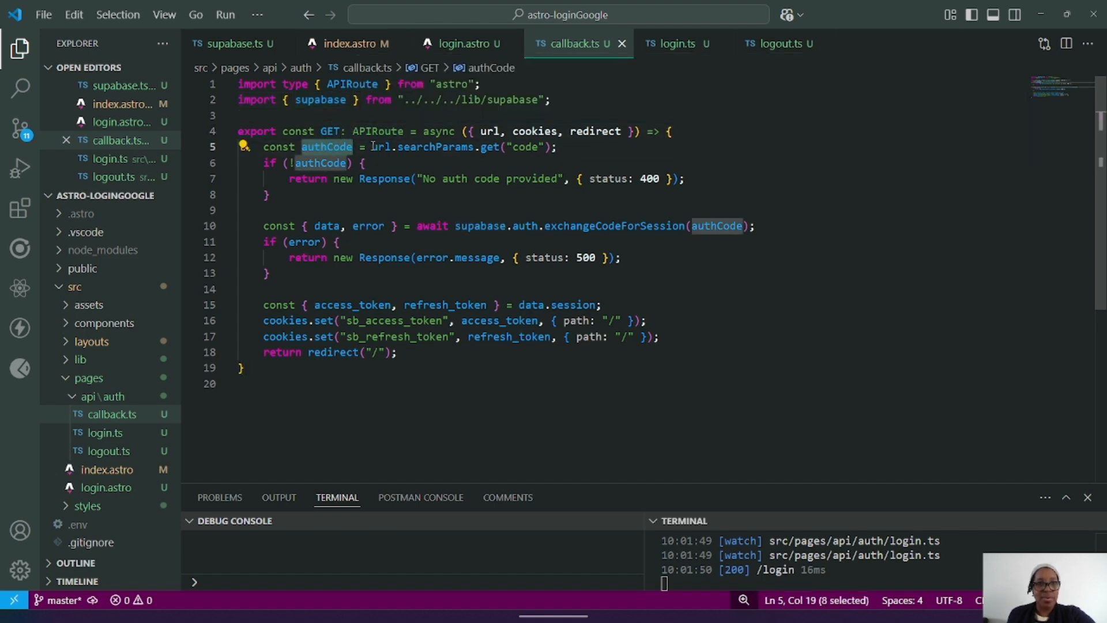
mouse_move(326, 147)
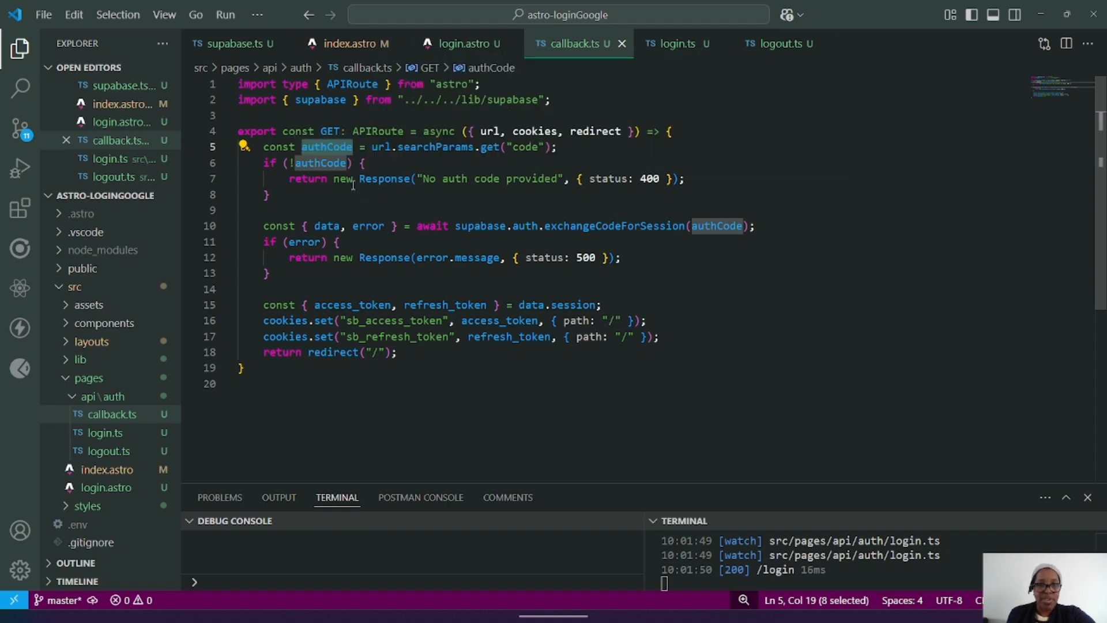
mouse_move(366, 225)
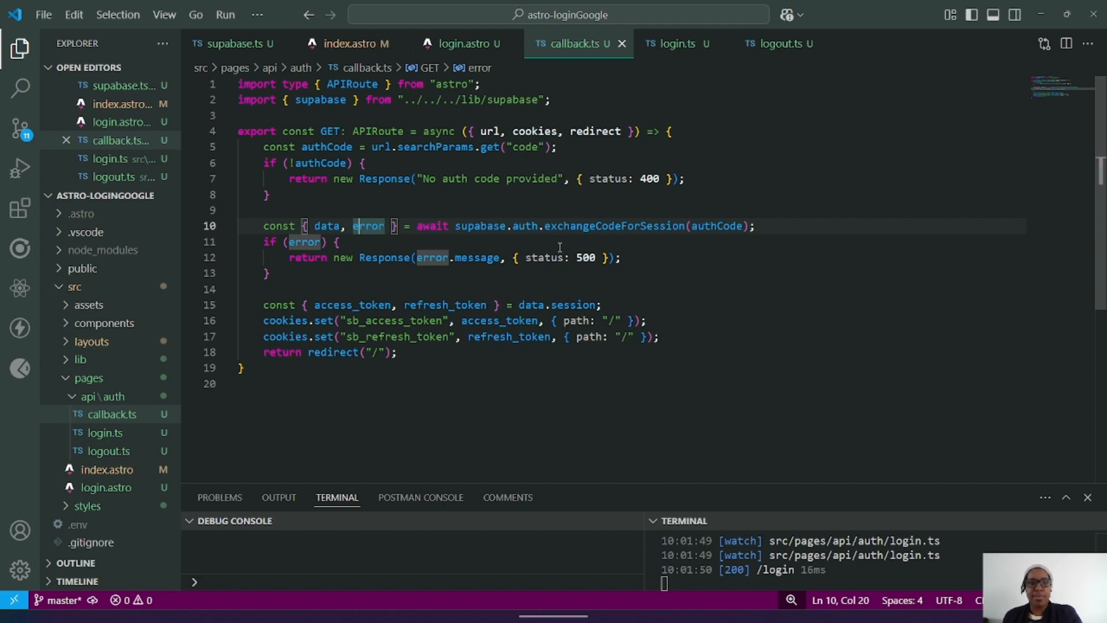
mouse_move(560, 247)
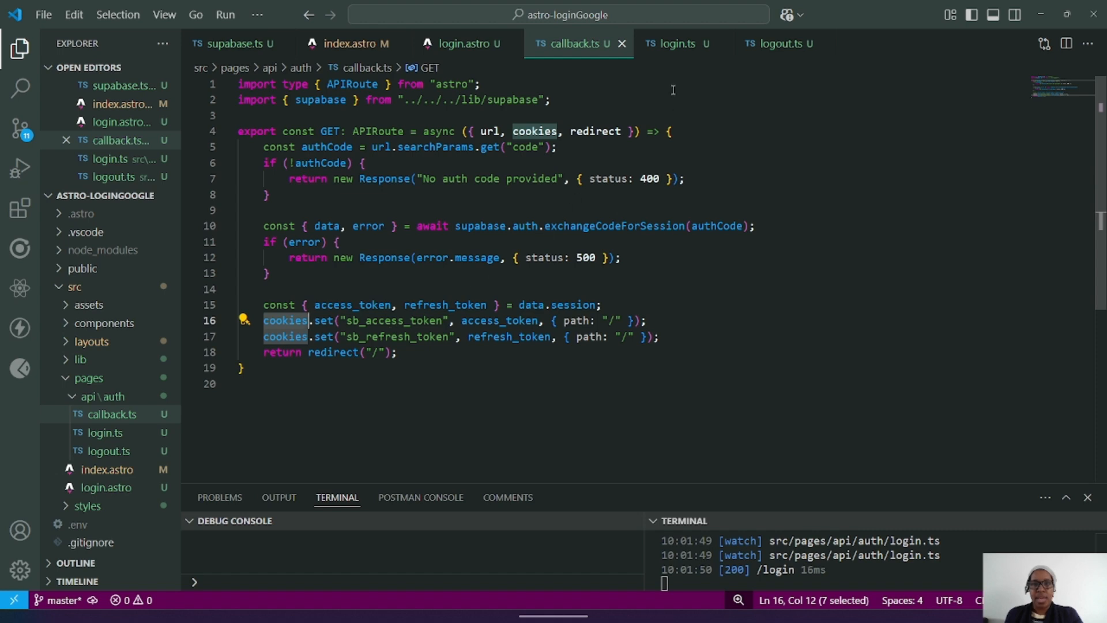
click(779, 43)
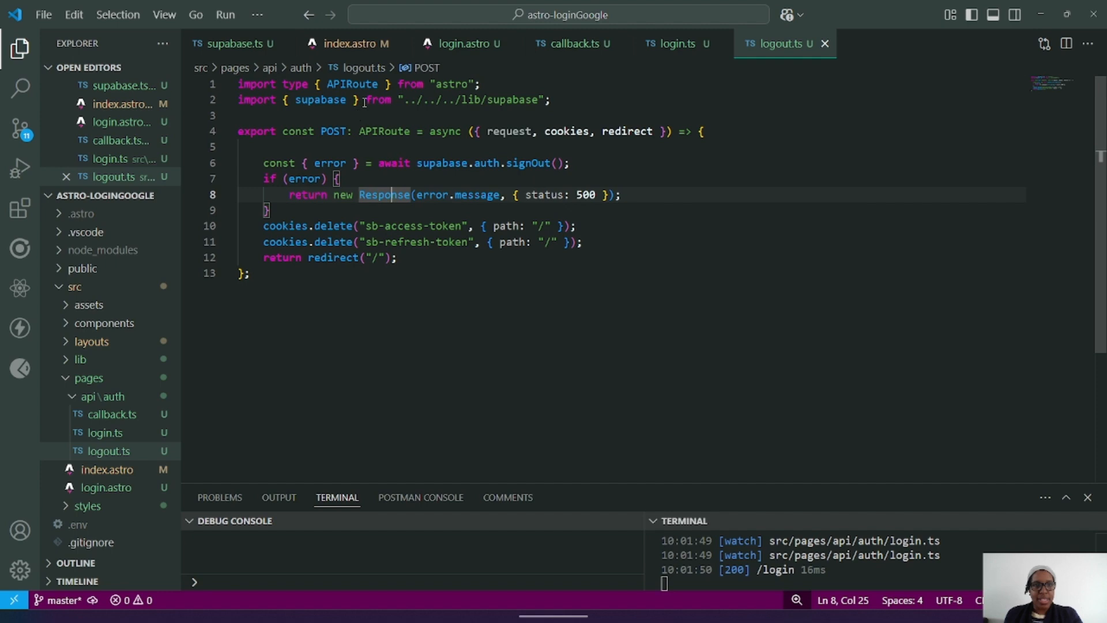
- Highlight the APIRoute import and the supabase client in the logout.ts sign-out call
double_click(350, 85)
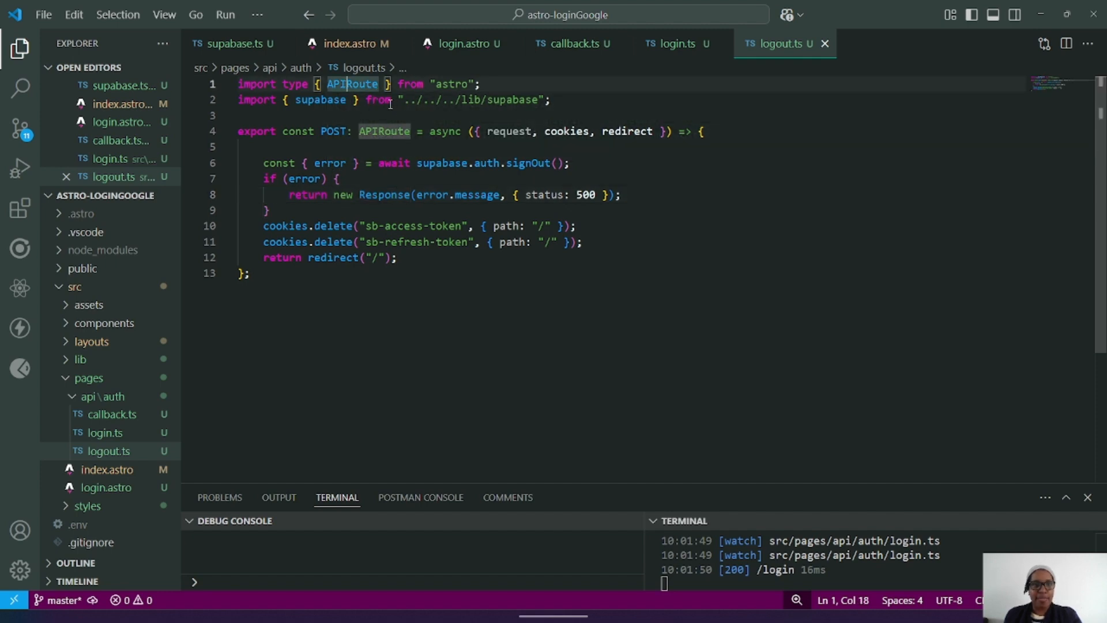
mouse_move(328, 162)
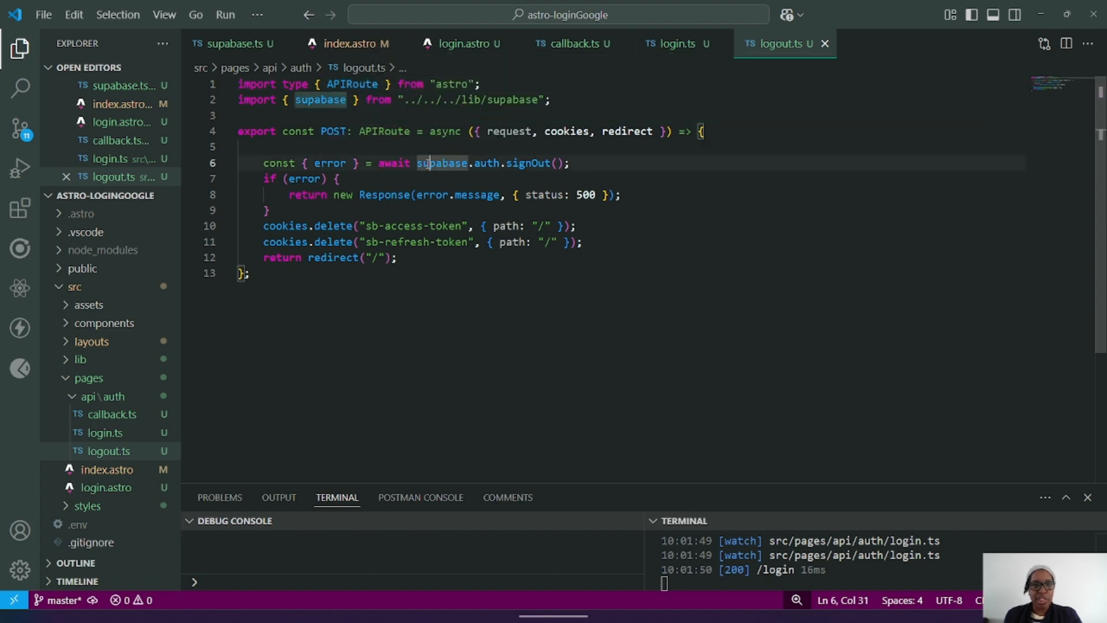
double_click(528, 162)
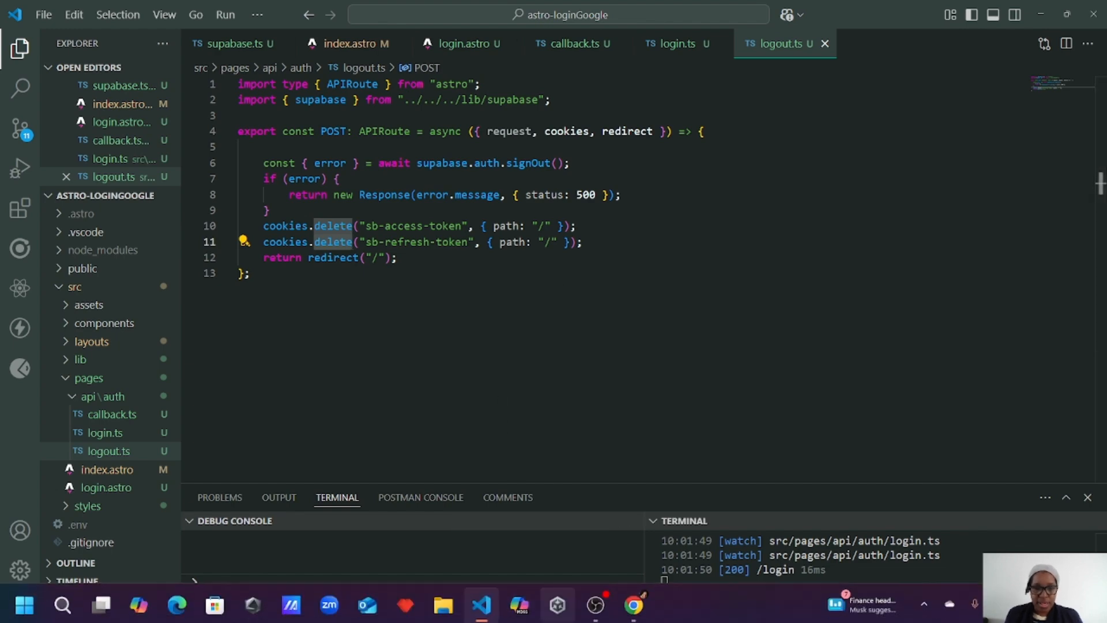
- Switch to Chrome and sign in with Google from the login page
click(634, 605)
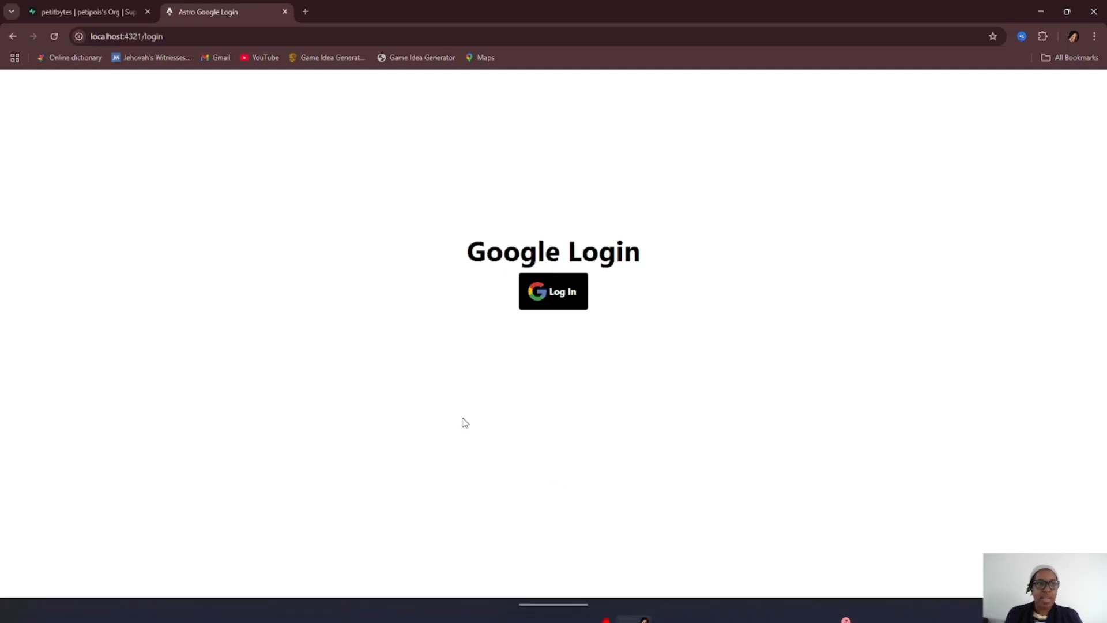
mouse_move(423, 309)
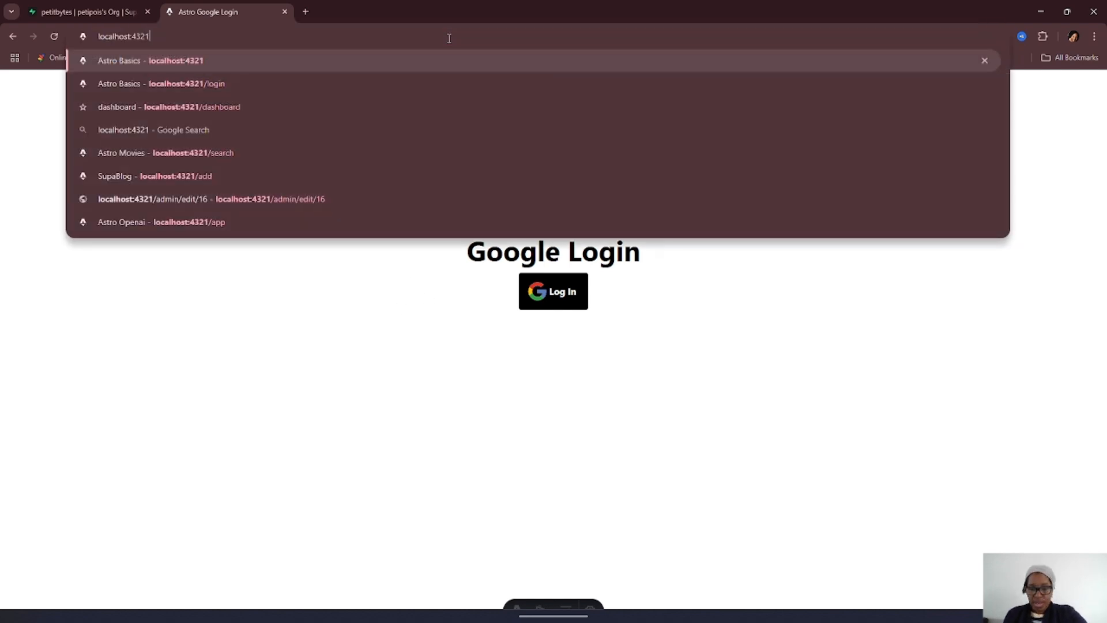
click(187, 83)
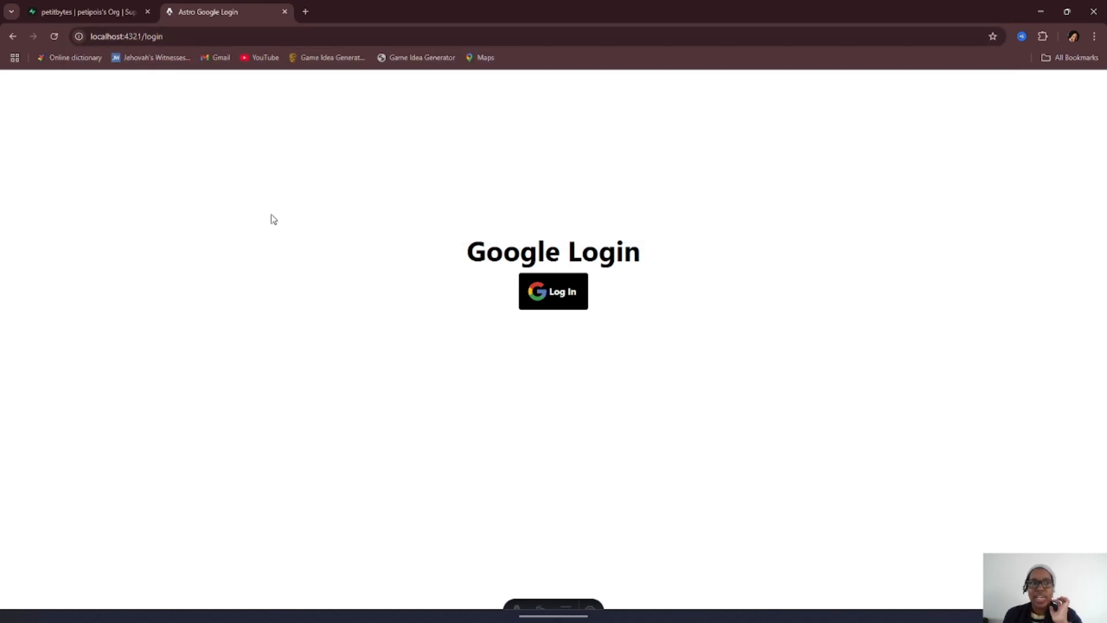
click(552, 290)
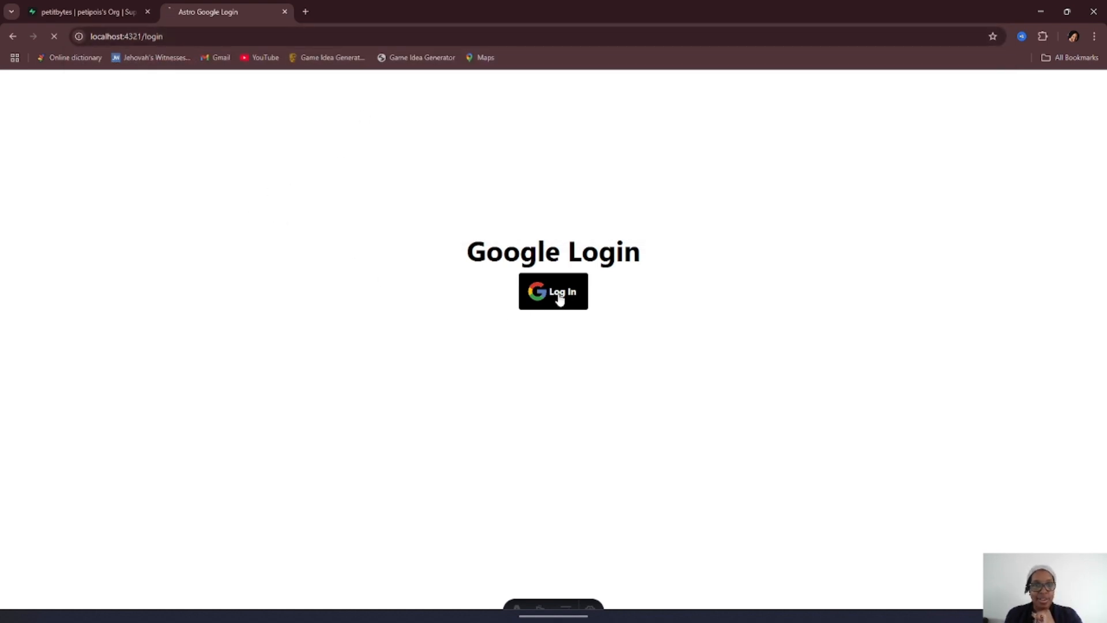
click(552, 291)
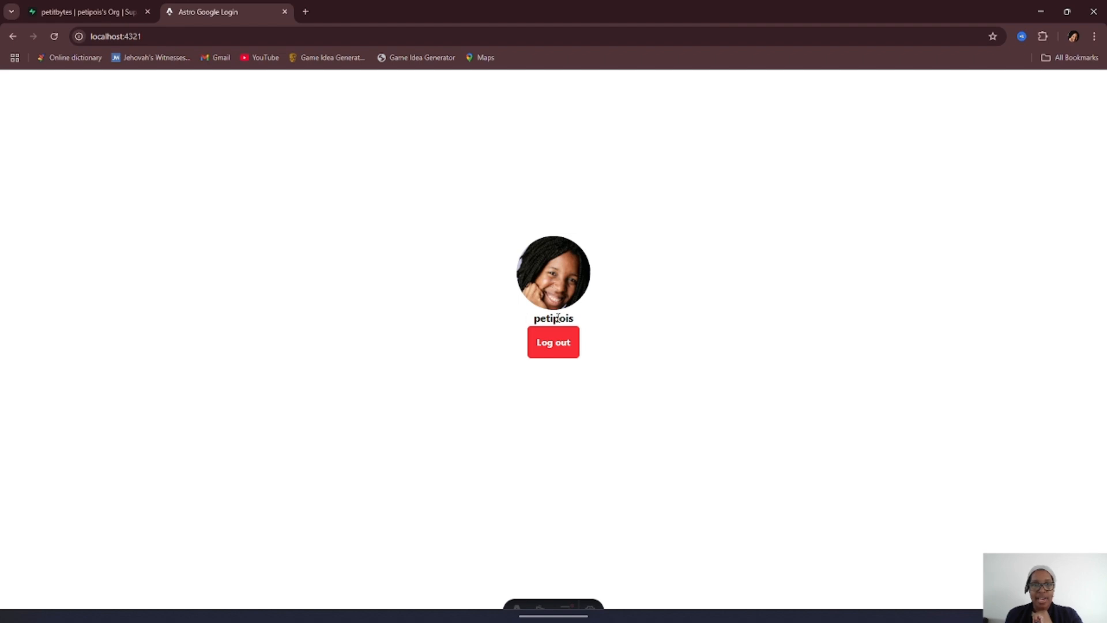
- Visit /login to reach the profile page, then log out back to the login page
click(431, 36)
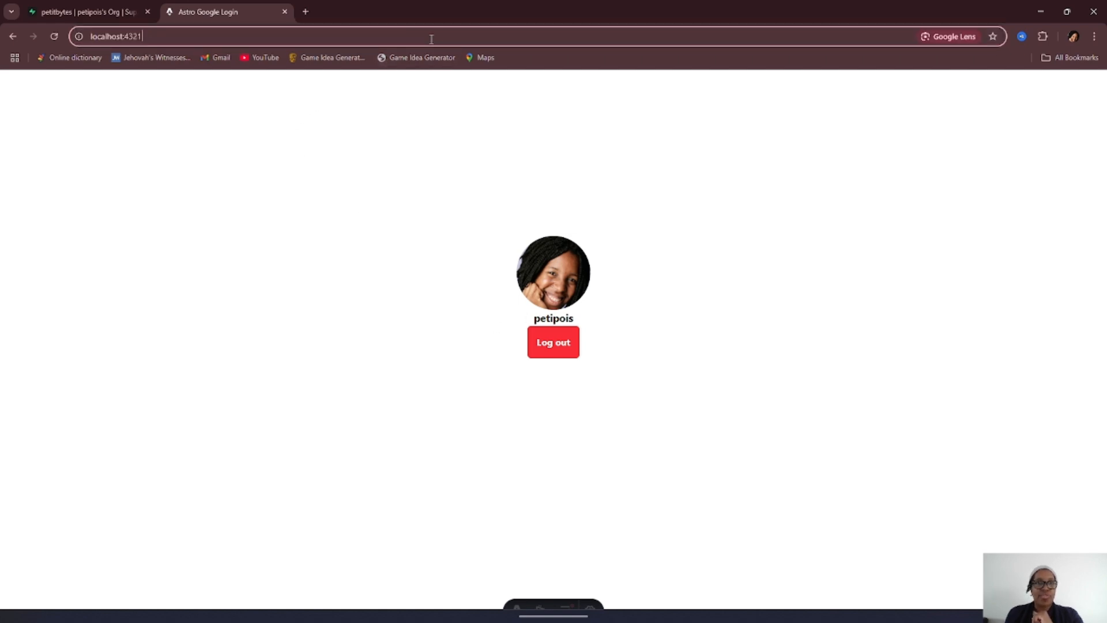
text(/login)
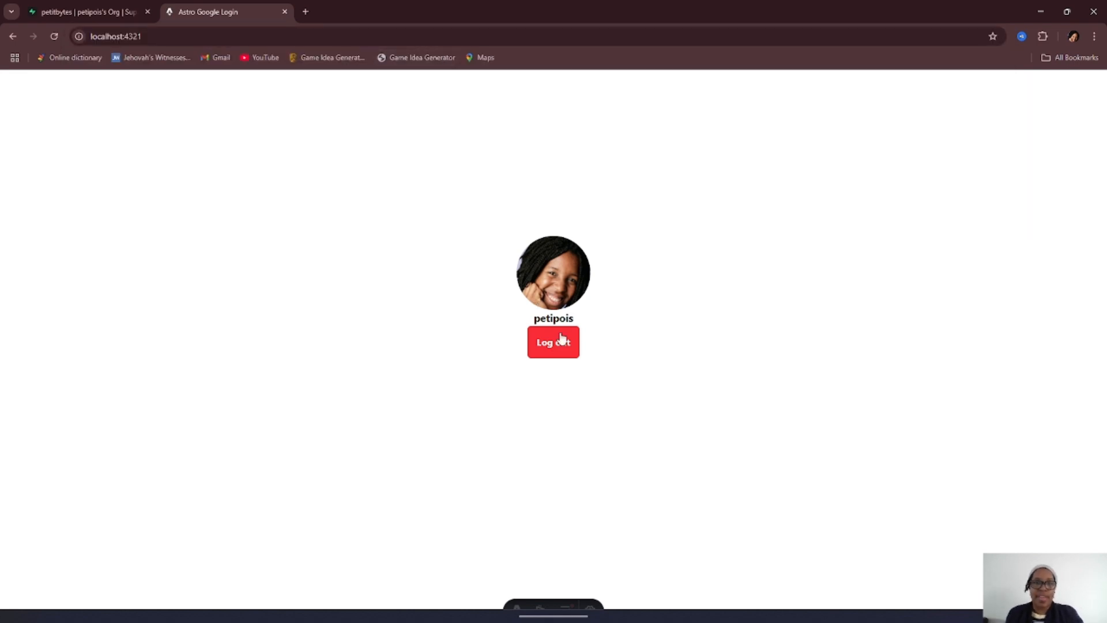
click(553, 341)
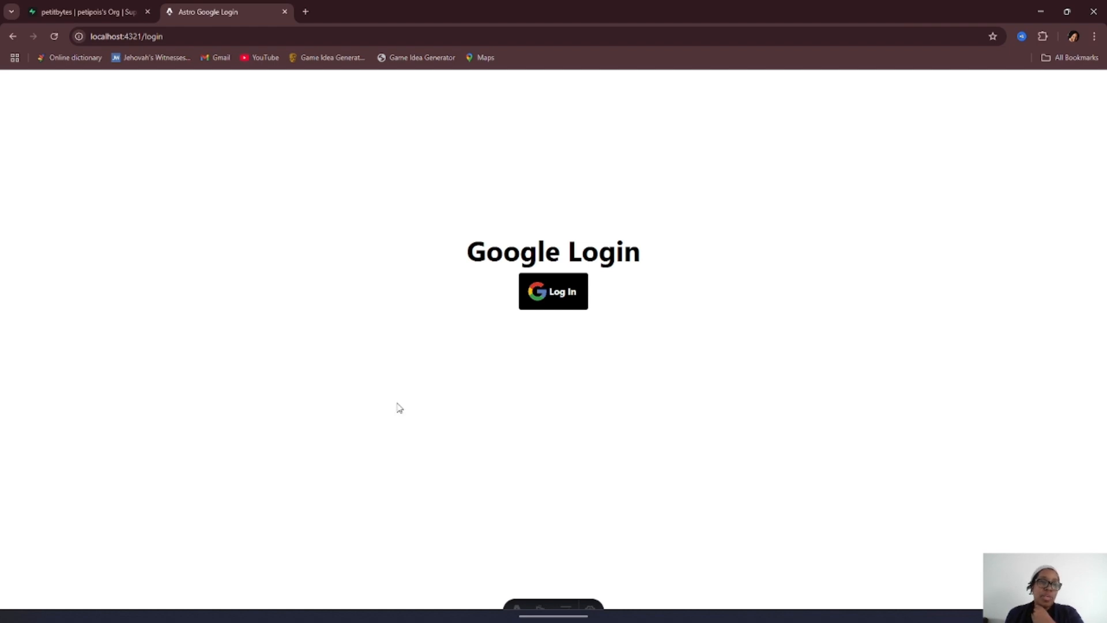
mouse_move(399, 409)
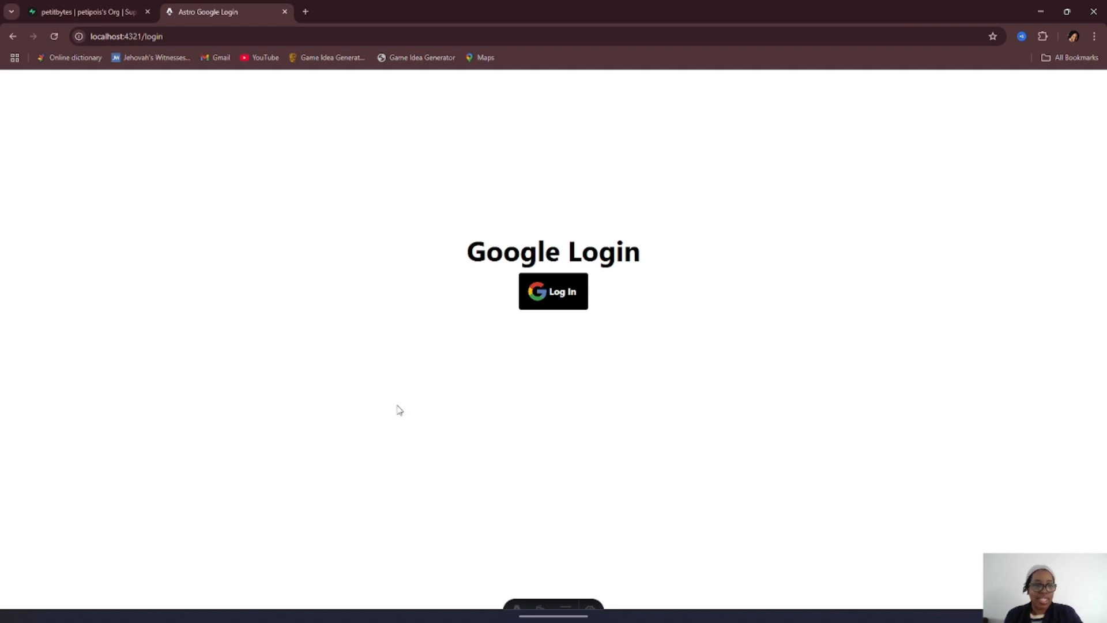